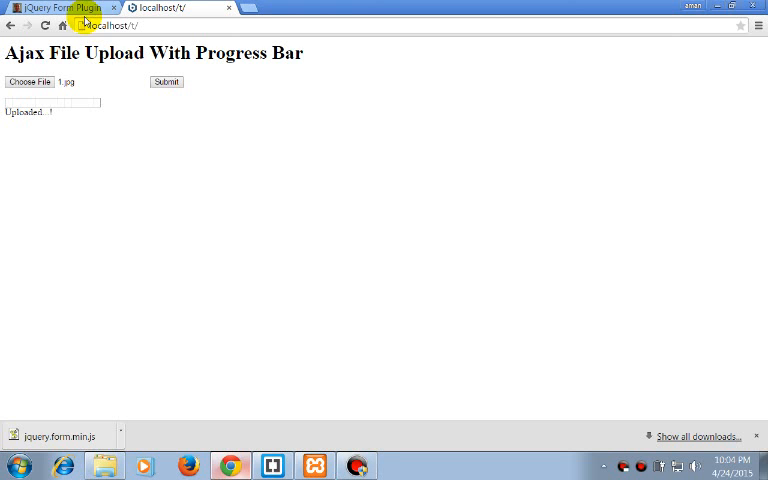
Switch to the jQuery Form Plugin tab in Chrome and view its Download section.
{"action": "left_click", "coordinate": [56, 6]}
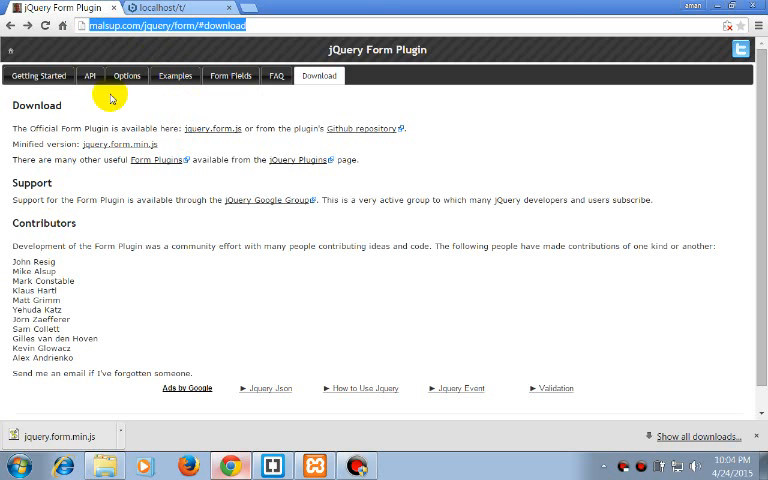
{"action": "left_click", "coordinate": [270, 468]}
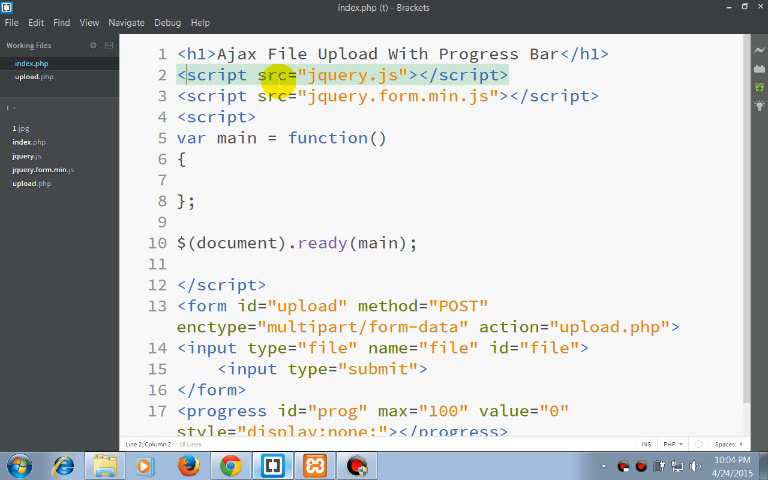
{"action": "left_click_drag", "start_coordinate": [178, 74], "coordinate": [600, 96]}
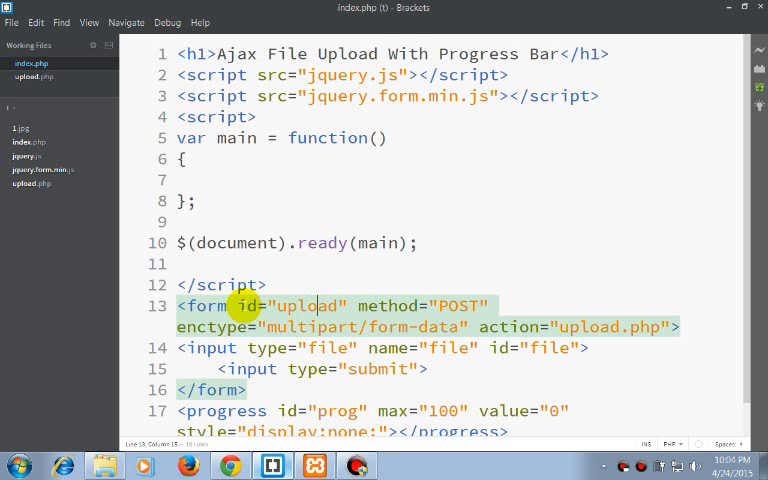
{"action": "scroll", "scroll_direction": "down", "scroll_amount": 3}
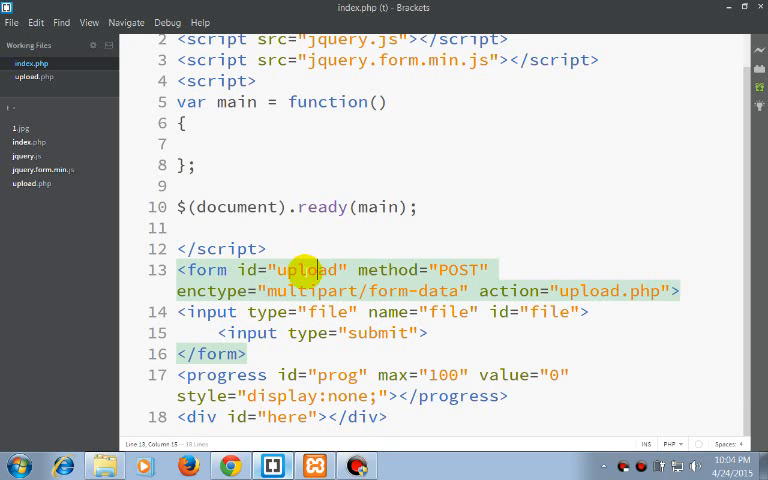
{"action": "mouse_move", "coordinate": [608, 290]}
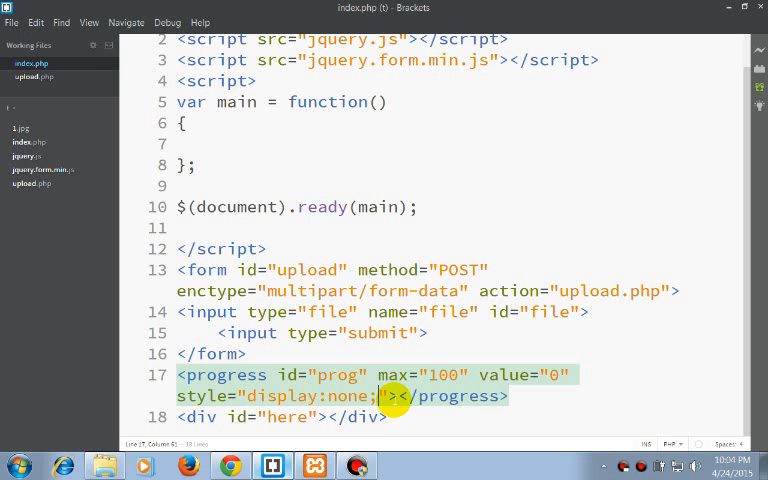
{"action": "mouse_move", "coordinate": [316, 416]}
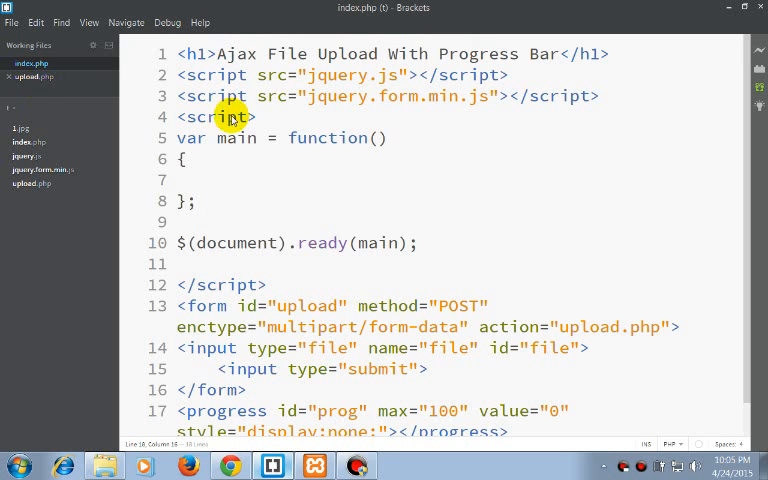
{"action": "left_click", "coordinate": [34, 76]}
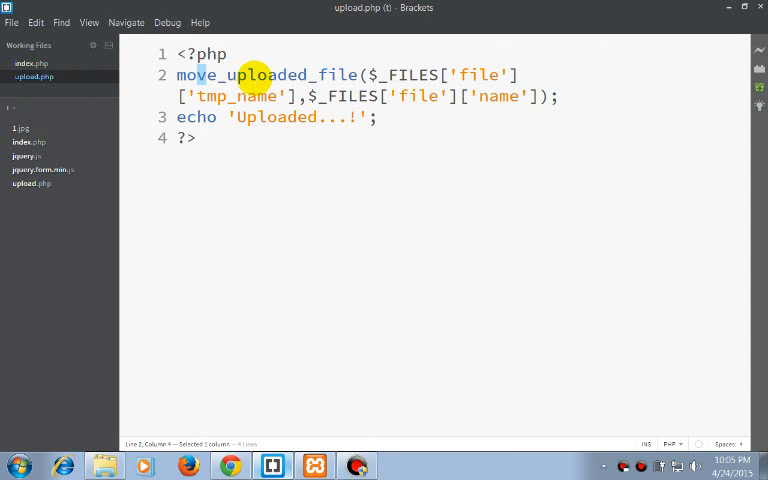
{"action": "mouse_move", "coordinate": [138, 118]}
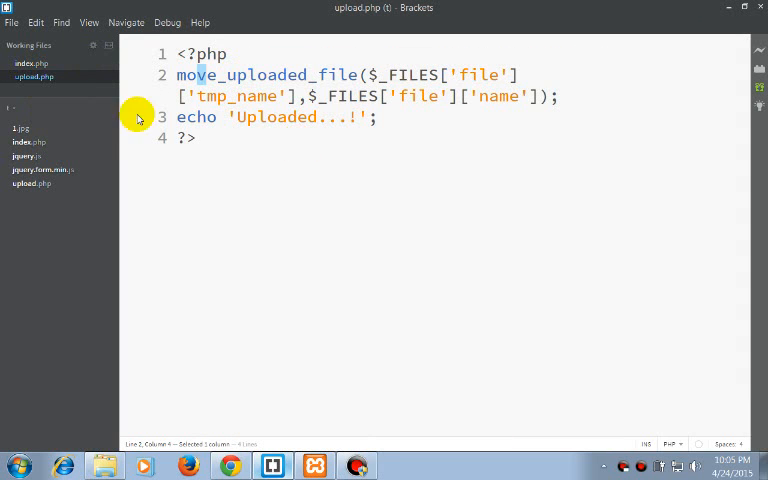
{"action": "left_click", "coordinate": [28, 64]}
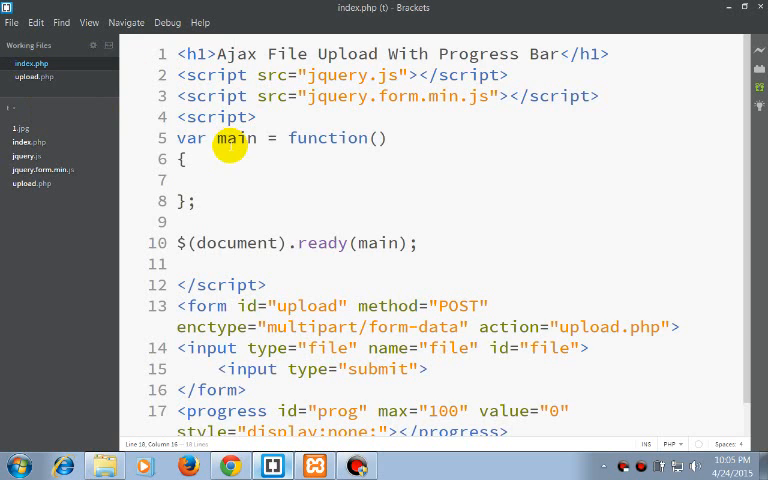
Inside main, start $("#upload").on('submit',function(e){ }) on the upload form.
{"action": "left_click", "coordinate": [208, 180]}
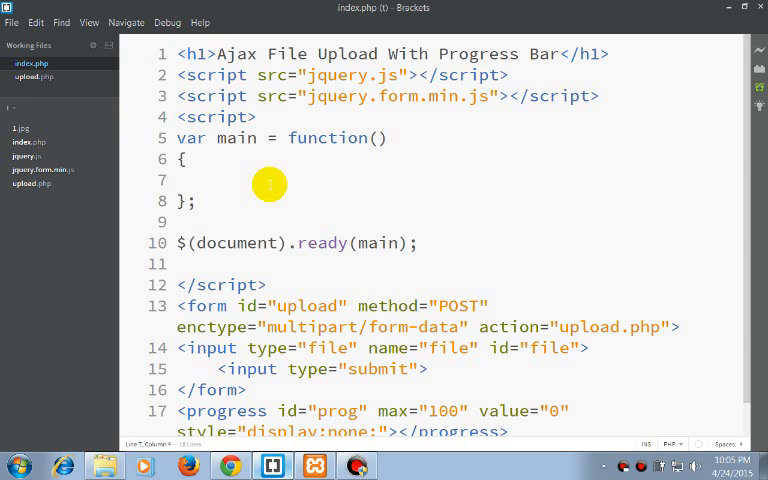
{"action": "type", "text": "$()"}
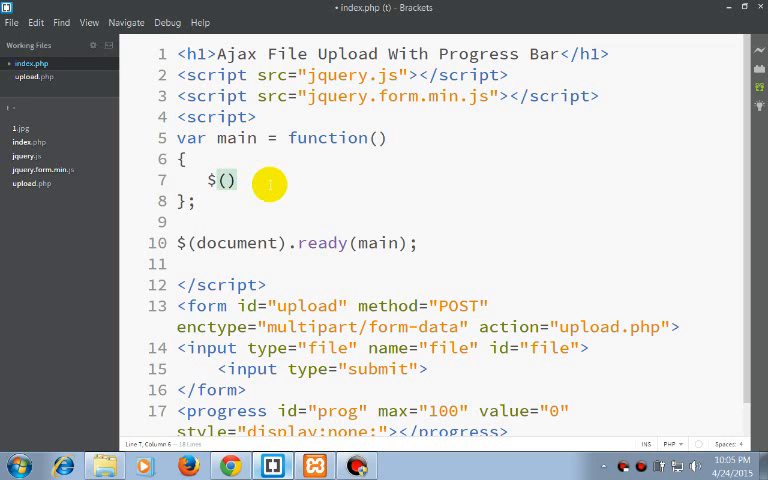
{"action": "type", "text": "\"#\""}
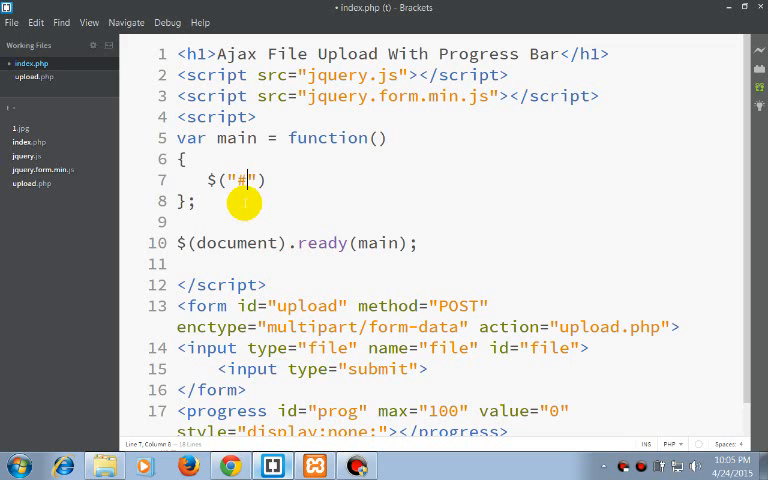
{"action": "type", "text": "upload"}
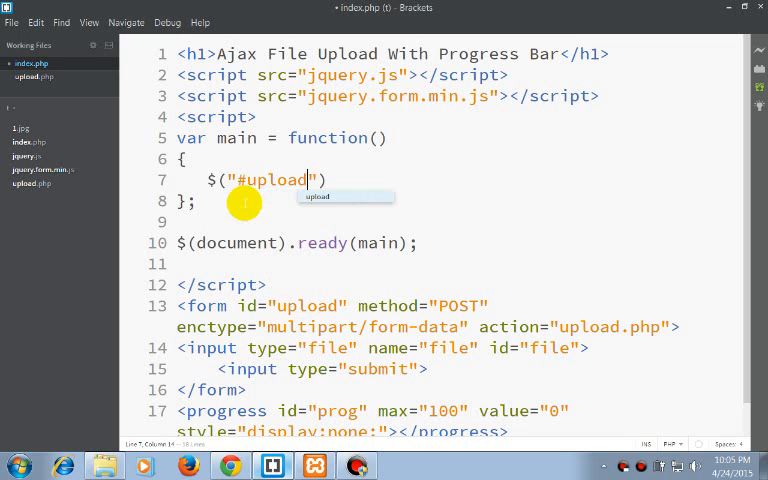
{"action": "type", "text": ".on"}
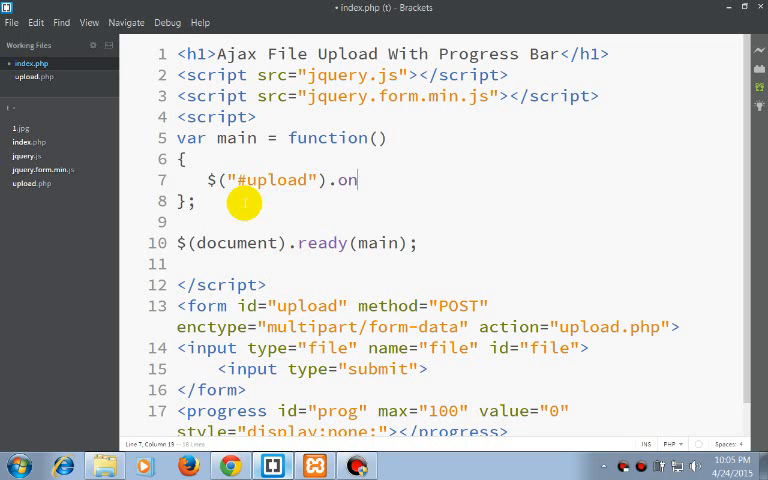
{"action": "type", "text": "();"}
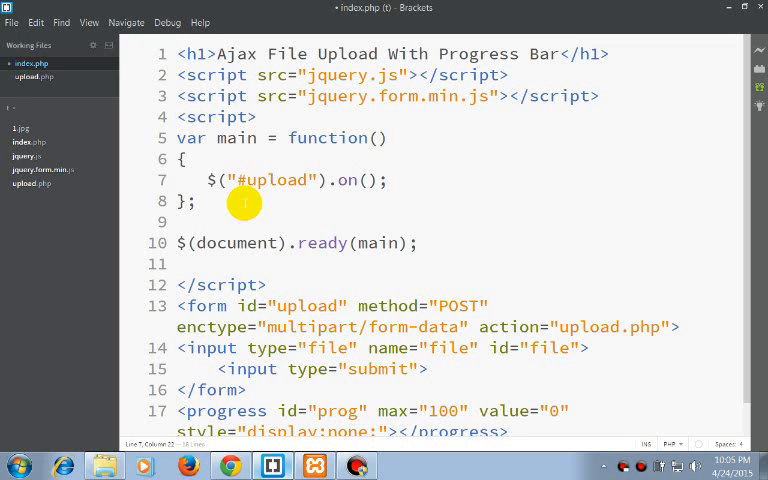
{"action": "type", "text": "''"}
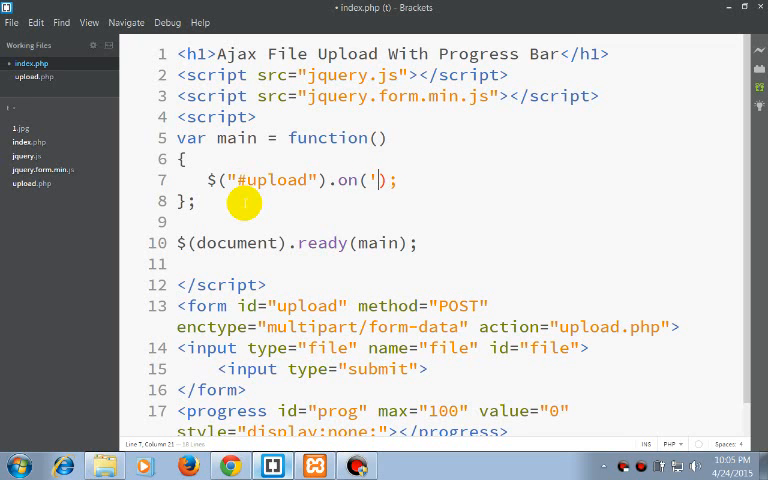
{"action": "type", "text": "submit"}
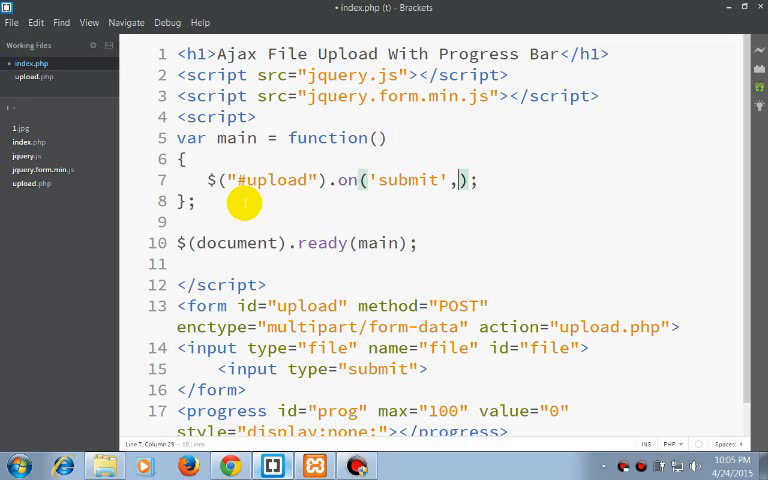
{"action": "type", "text": "function("}
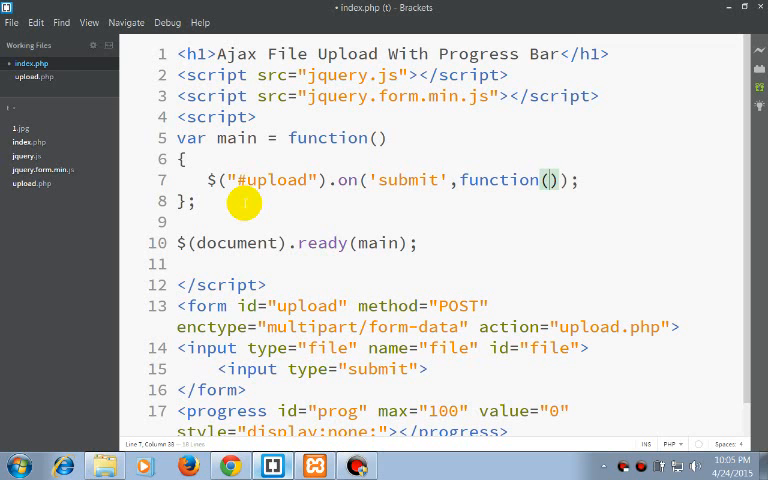
{"action": "type", "text": "e"}
{"action": "type", "text": "{"}
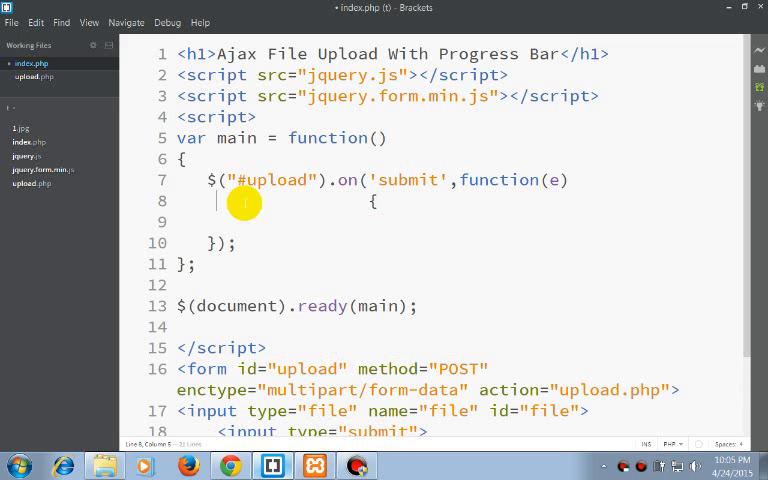
In the submit handler body, call e.preventDefault(); to stop the normal form submission.
{"action": "type", "text": "e.pr"}
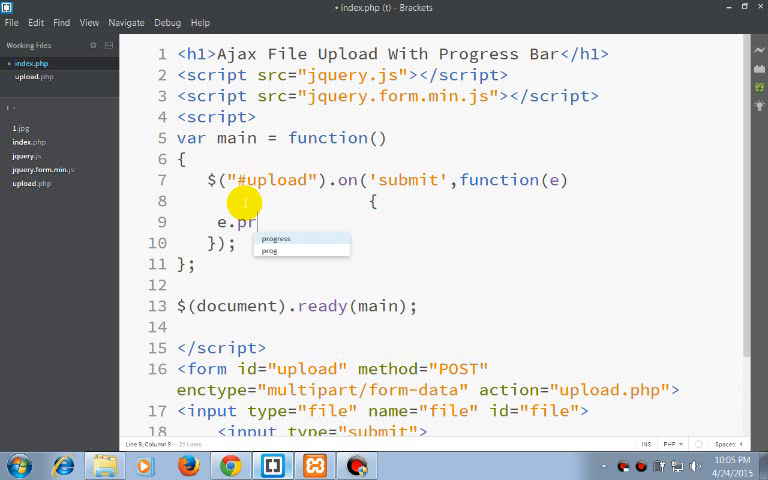
{"action": "type", "text": "eventD"}
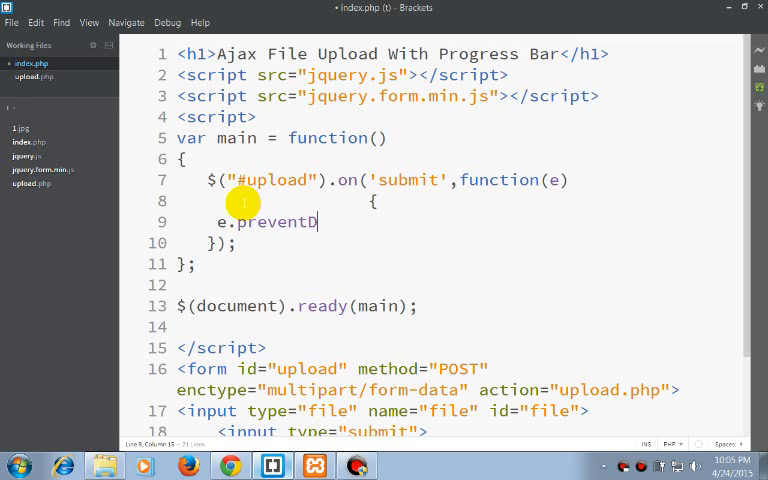
{"action": "type", "text": "efault("}
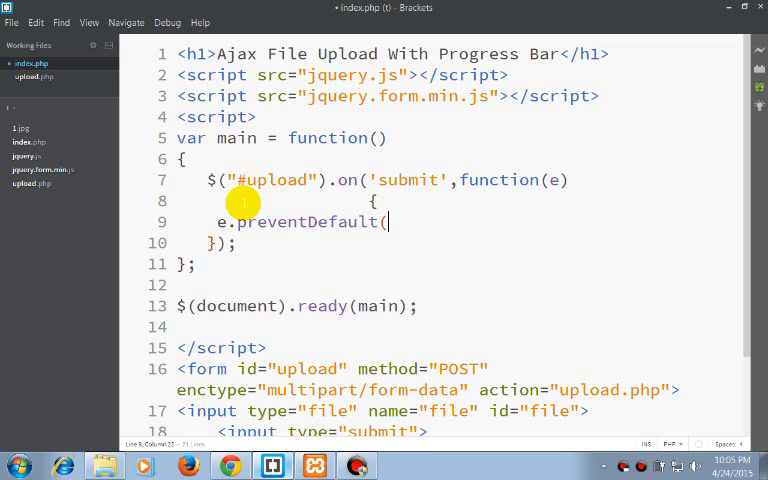
{"action": "type", "text": ");"}
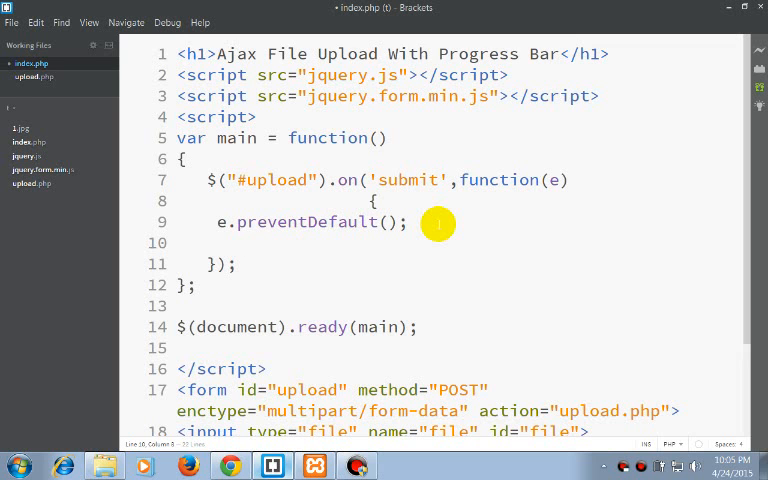
Call $(this).ajaxSubmit({ }) with a beforeSend:function(){ } option.
{"action": "type", "text": "$()"}
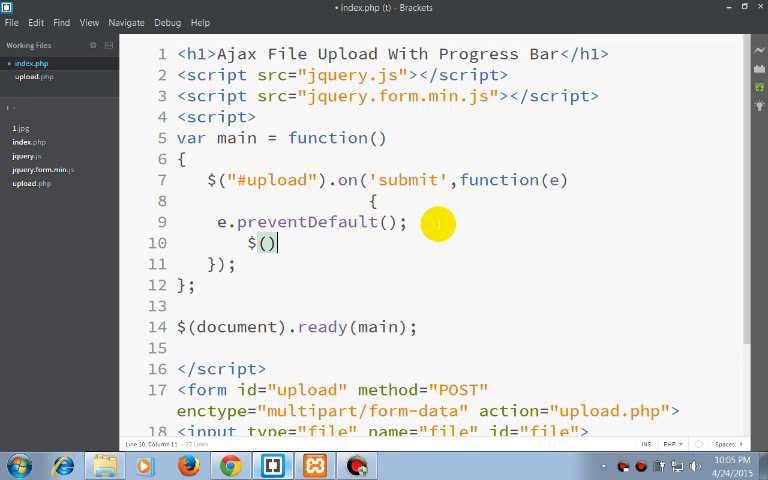
{"action": "type", "text": "this"}
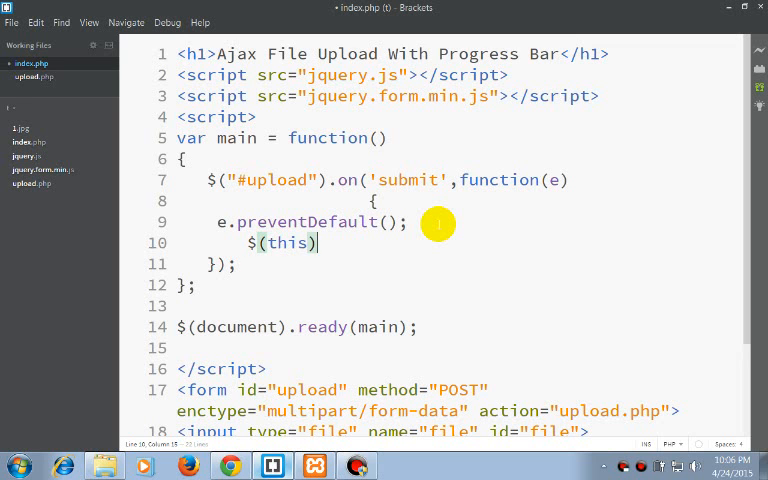
{"action": "type", "text": "."}
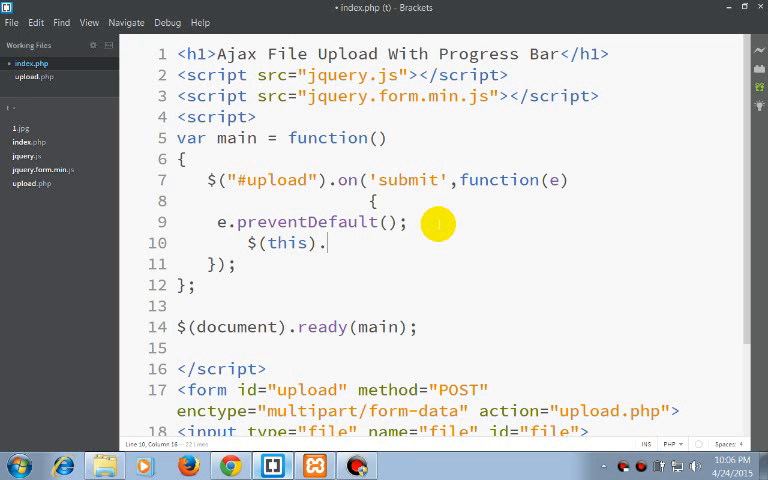
{"action": "type", "text": "ajaxSub"}
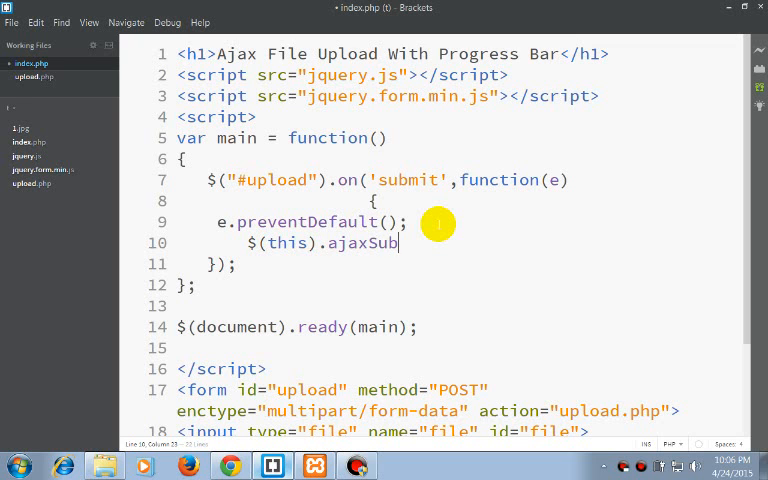
{"action": "type", "text": "mit()"}
{"action": "type", "text": "{"}
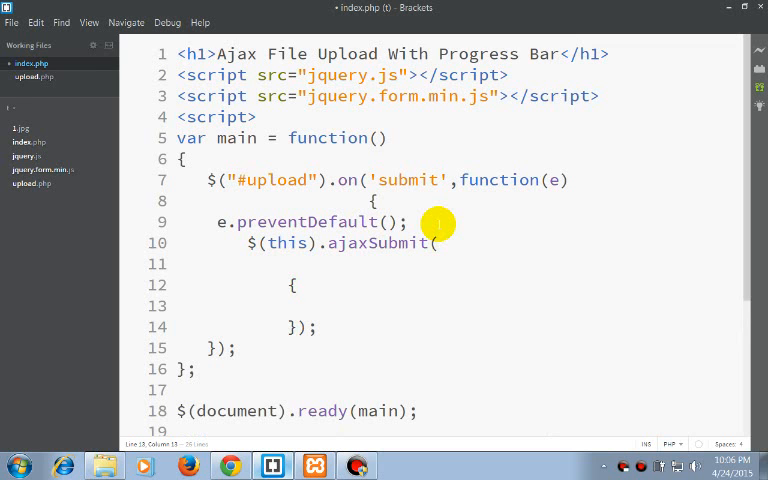
{"action": "type", "text": "bef"}
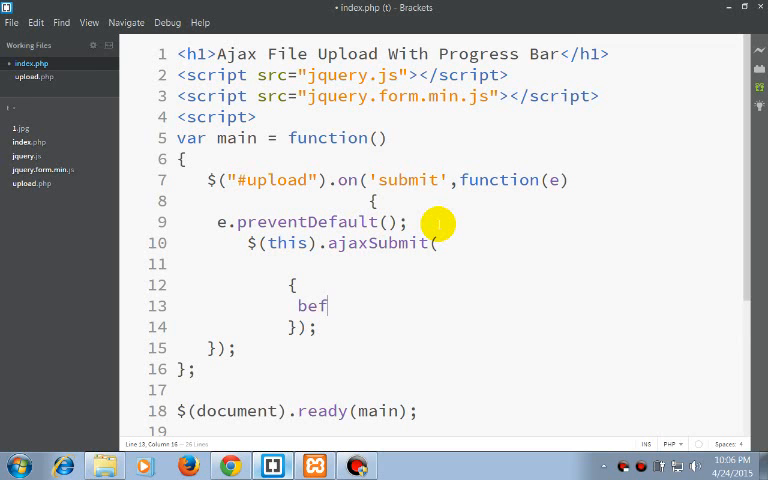
{"action": "type", "text": "oreSend"}
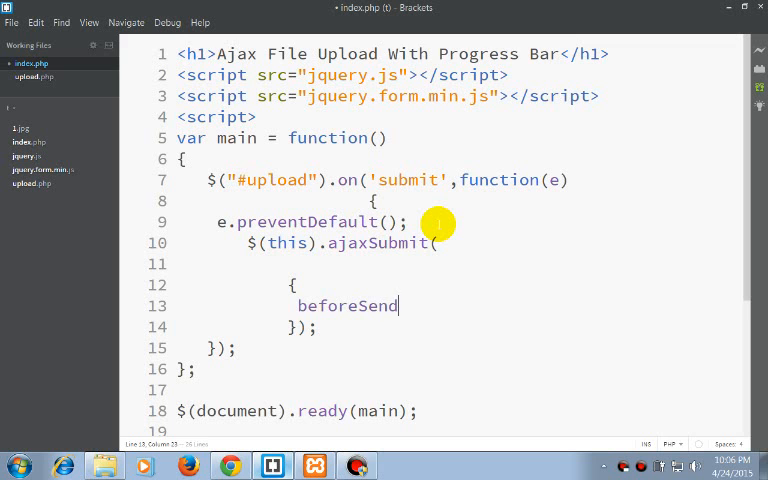
{"action": "type", "text": ":f"}
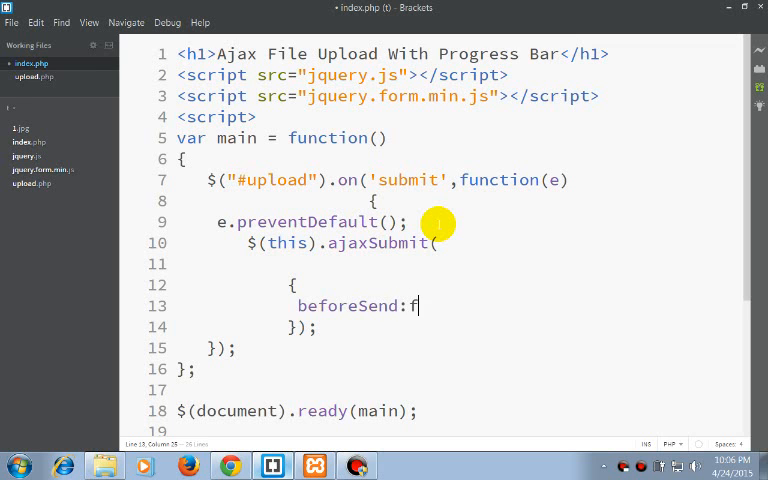
{"action": "type", "text": "unction()"}
{"action": "type", "text": "{"}
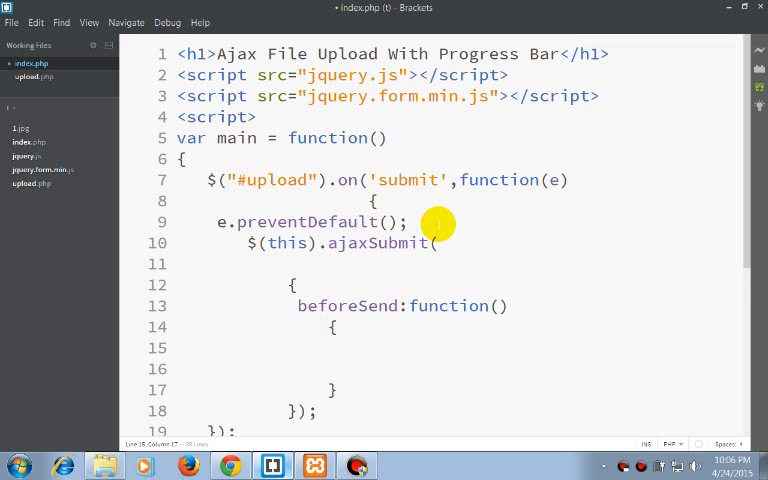
In beforeSend, show the progress bar with $("#prog").show();.
{"action": "type", "text": "$("}
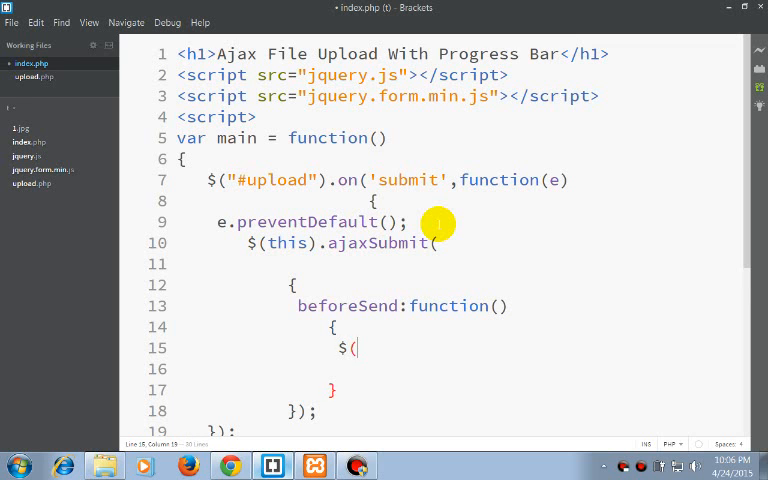
{"action": "type", "text": "\"\""}
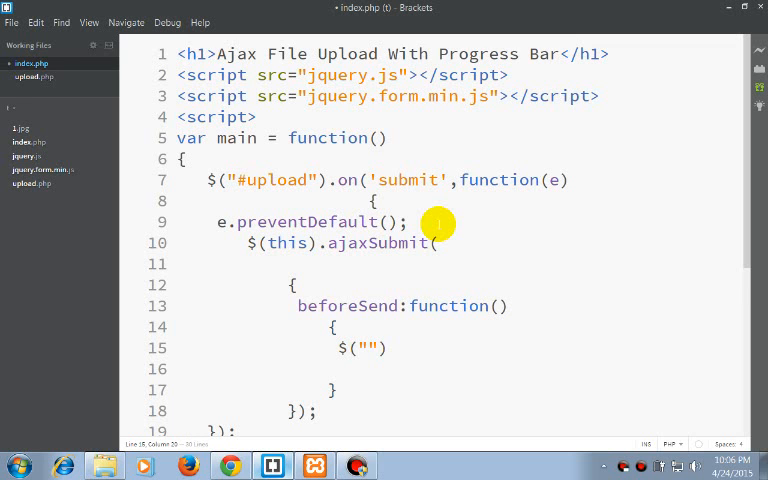
{"action": "type", "text": "#"}
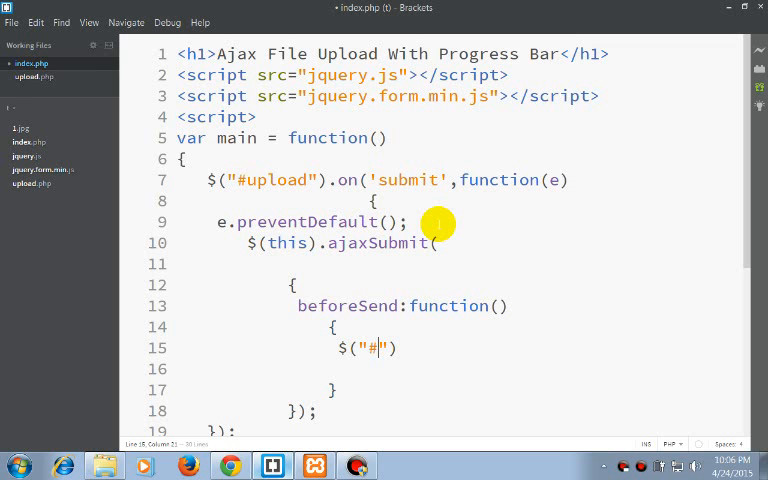
{"action": "type", "text": "prog"}
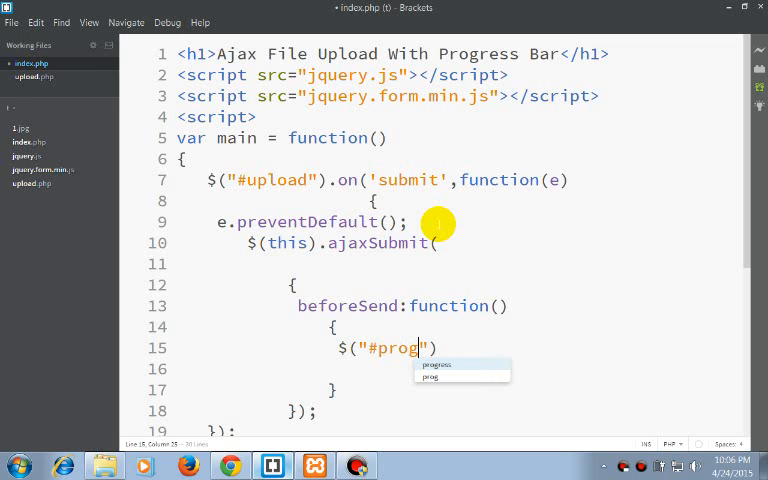
{"action": "type", "text": "."}
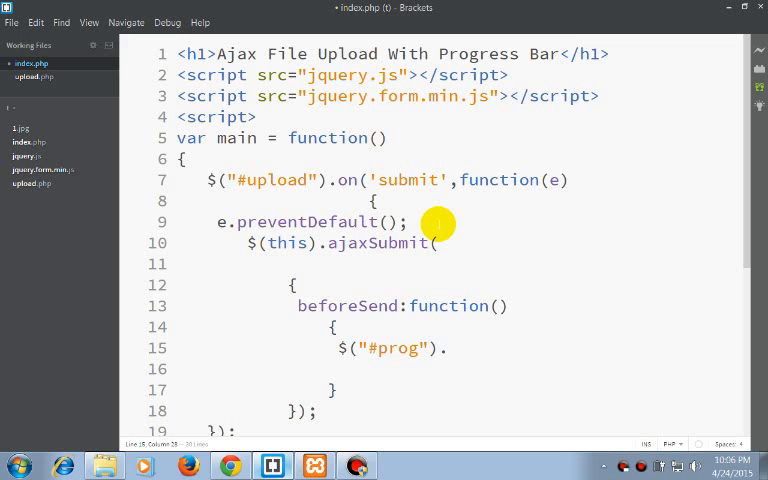
{"action": "type", "text": ".show"}
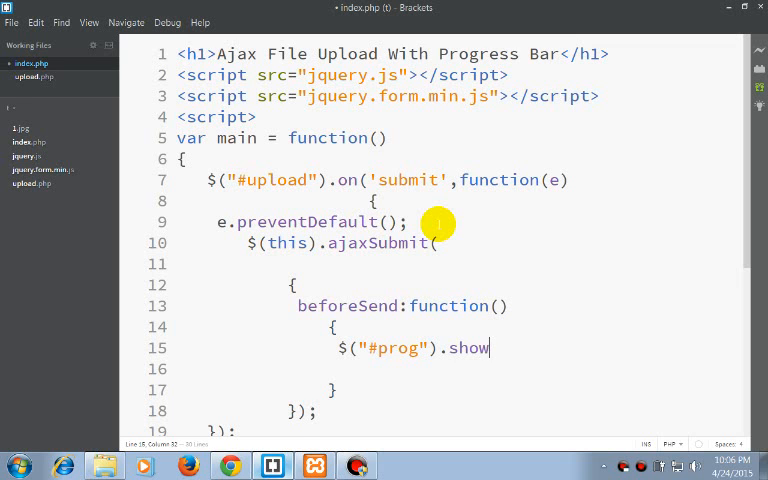
{"action": "type", "text": "();"}
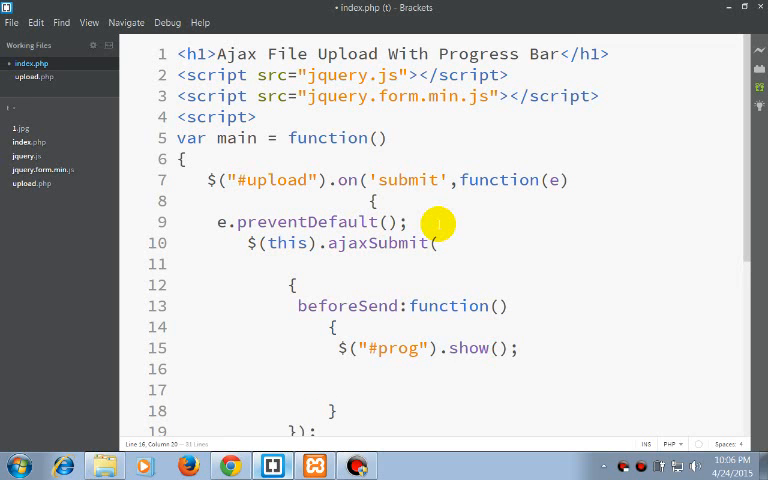
Also in beforeSend, reset the bar with $("#prog").attr('value','0');.
{"action": "type", "text": "$(\""}
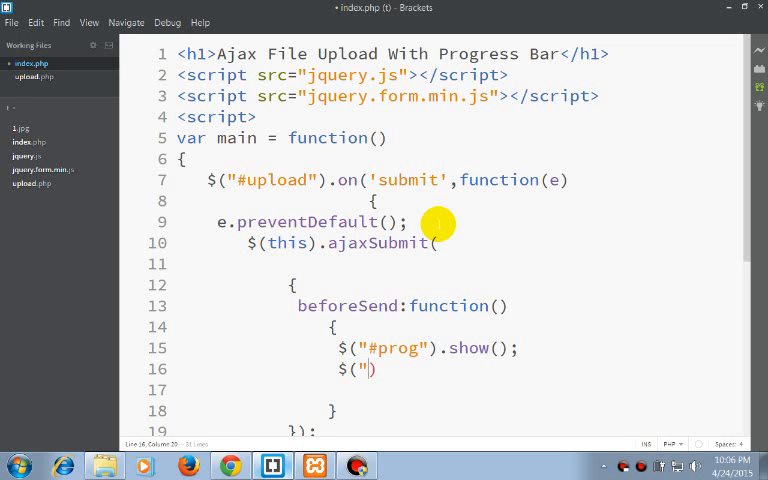
{"action": "type", "text": "#p"}
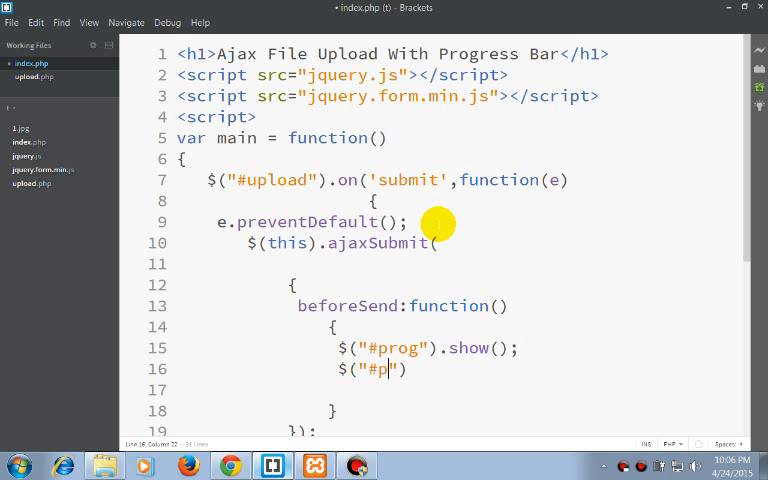
{"action": "type", "text": "rog\")."}
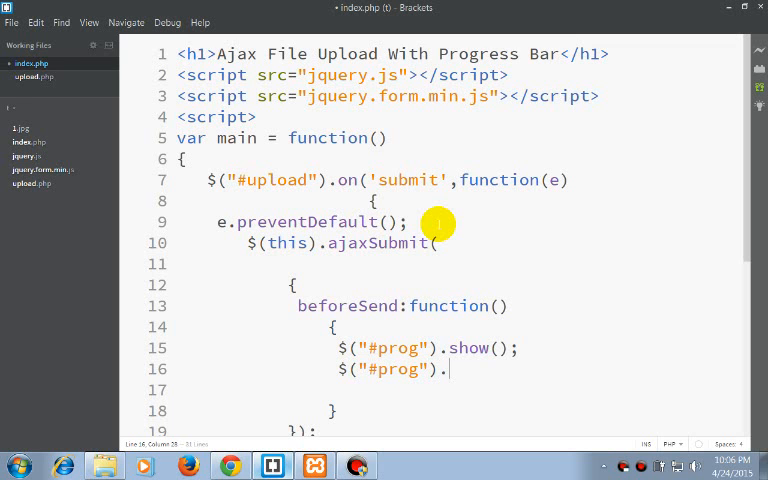
{"action": "type", "text": "attr()"}
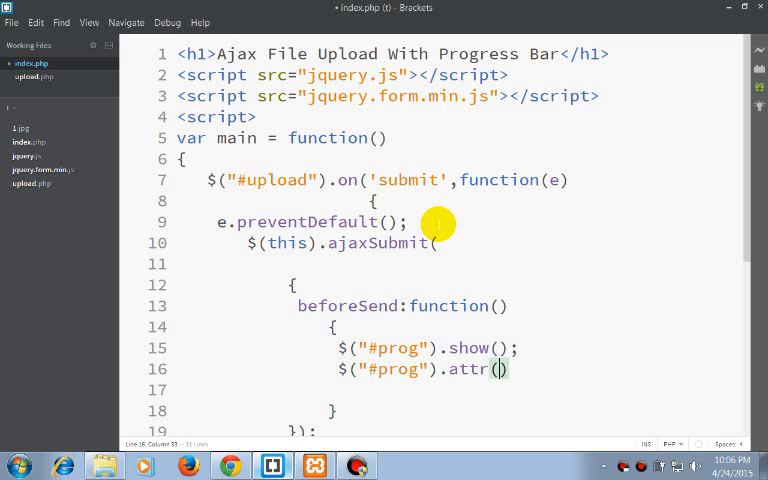
{"action": "type", "text": "'',"}
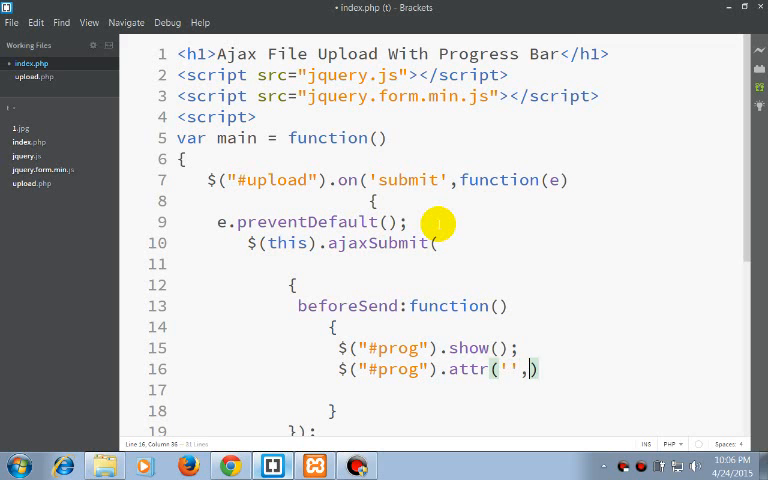
{"action": "type", "text": "v"}
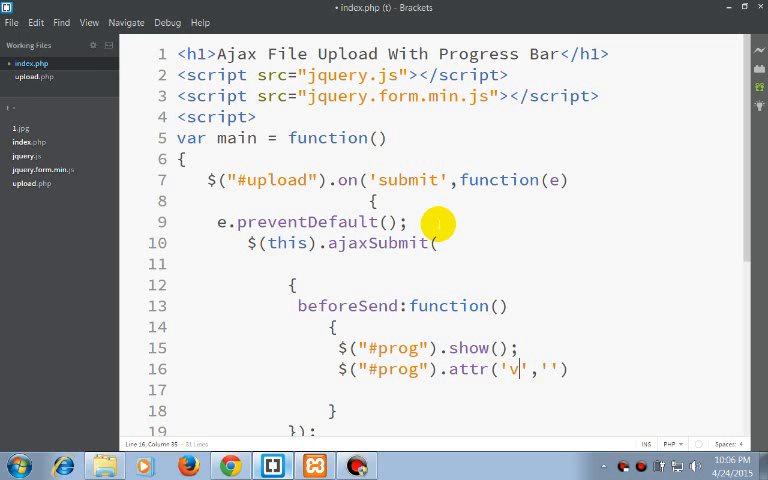
{"action": "type", "text": "alue"}
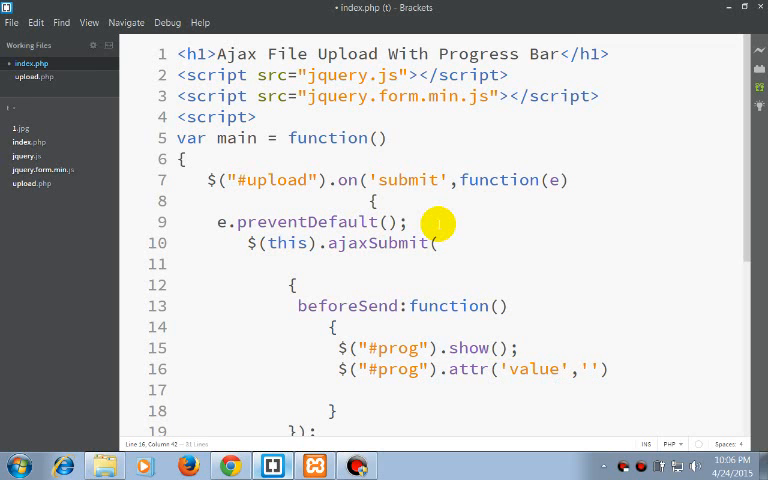
{"action": "type", "text": "0');"}
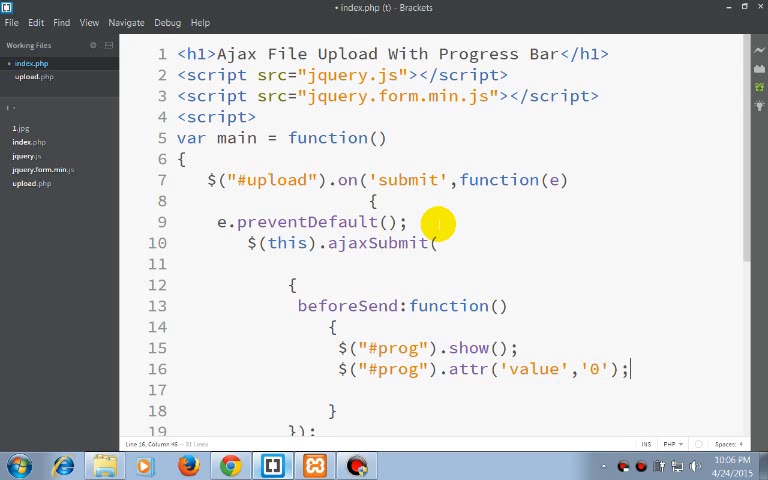
After beforeSend, add an uploadProgress:function option, accepting the function hint.
{"action": "scroll", "scroll_direction": "down", "scroll_amount": 3}
{"action": "type", "text": ","}
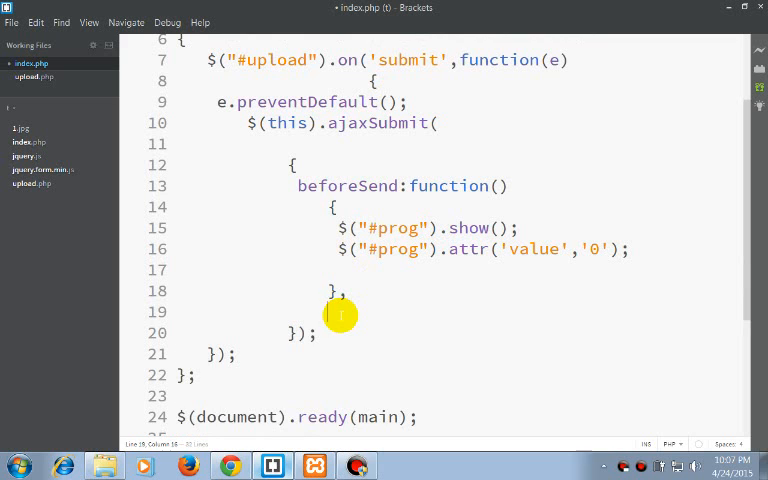
{"action": "type", "text": "upl"}
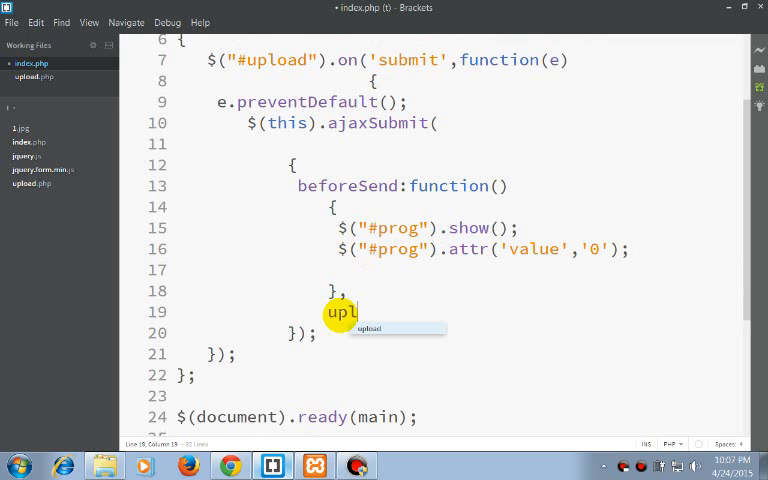
{"action": "type", "text": "oadPr"}
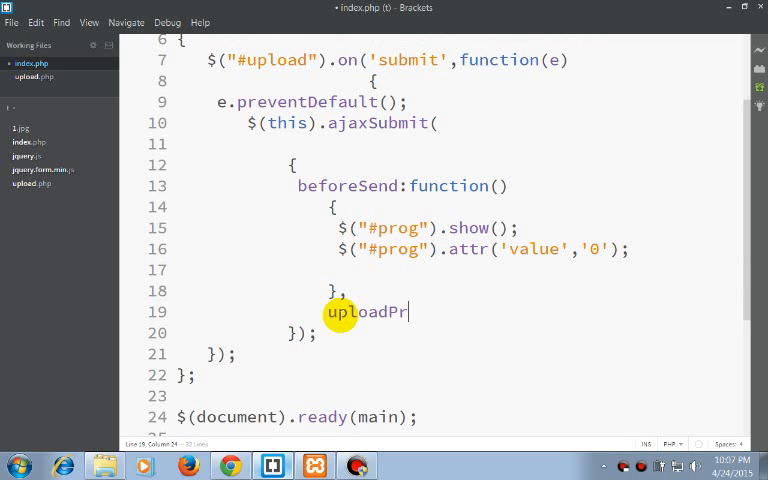
{"action": "type", "text": "ogress"}
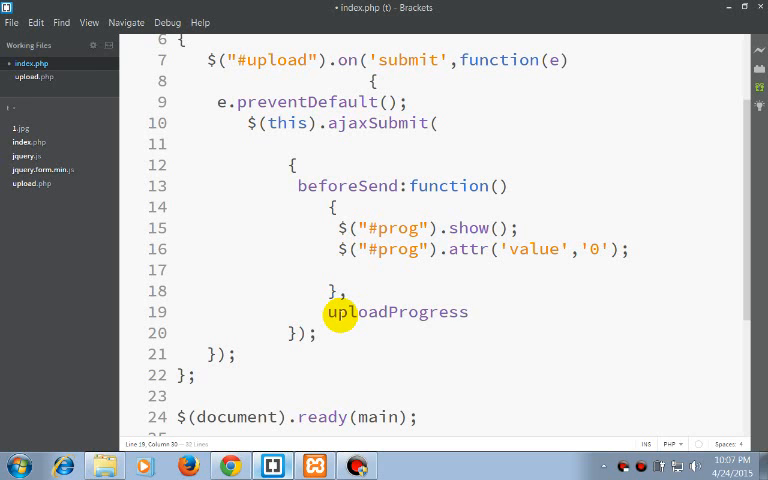
{"action": "type", "text": ":"}
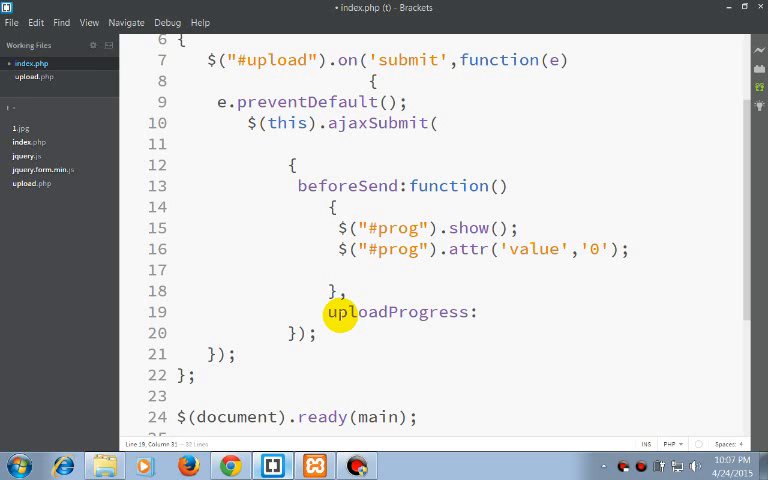
{"action": "type", "text": "func"}
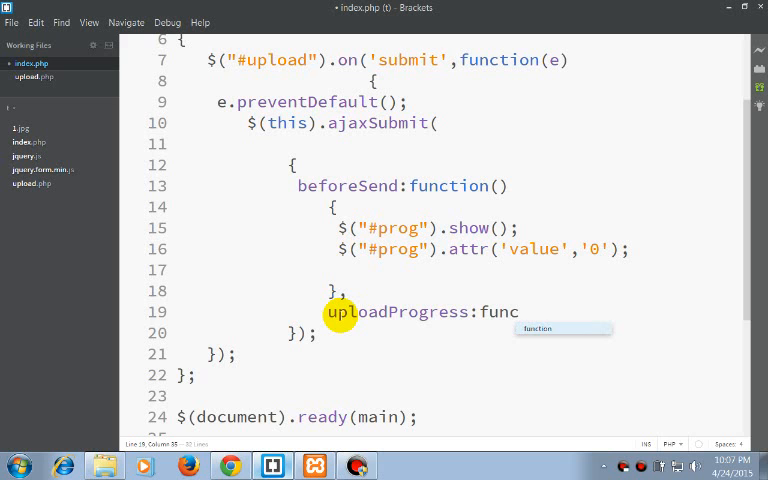
{"action": "key", "text": "Tab"}
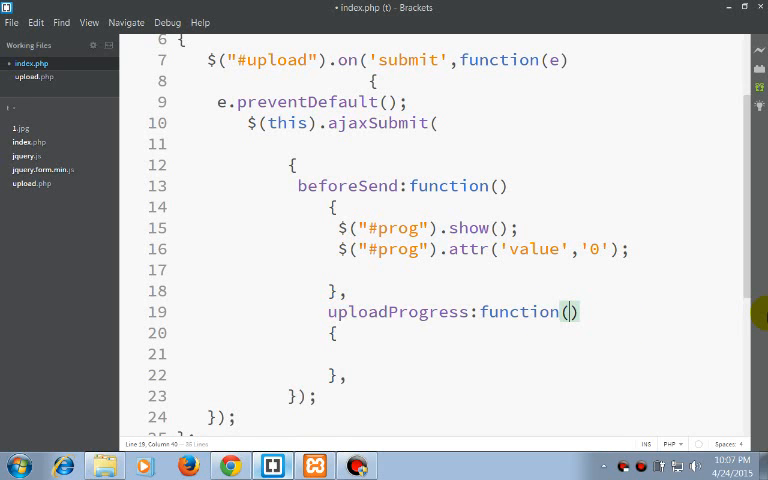
Give uploadProgress the parameters event, position, total and percentComplete.
{"action": "type", "text": "event,"}
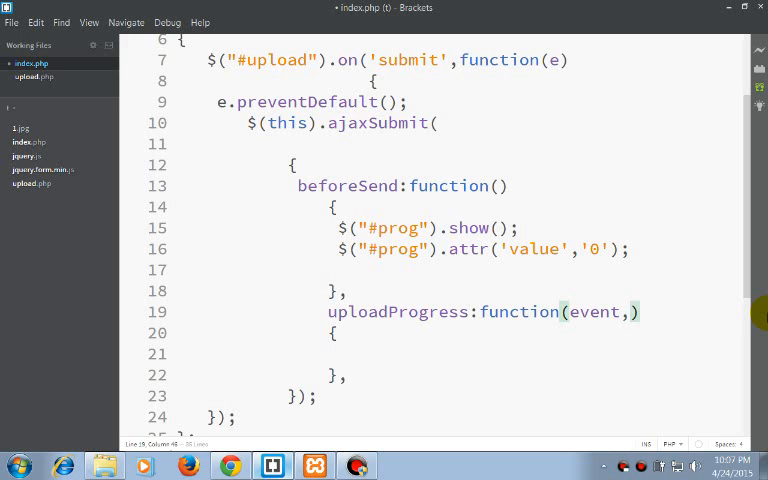
{"action": "type", "text": "p"}
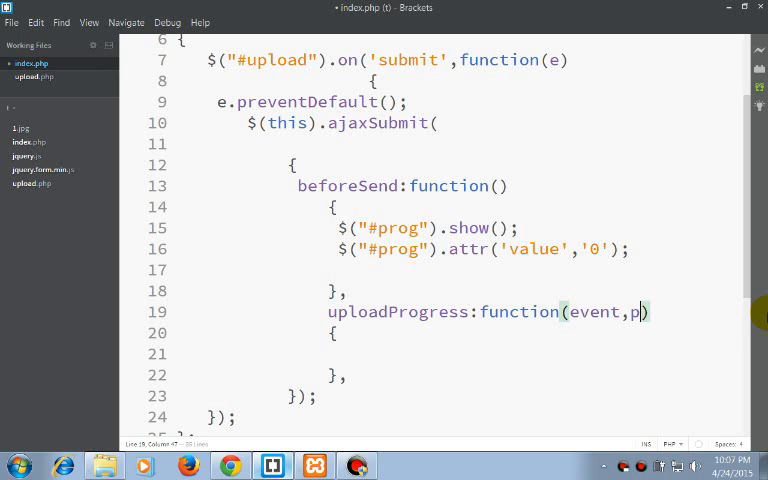
{"action": "type", "text": "osition,total,"}
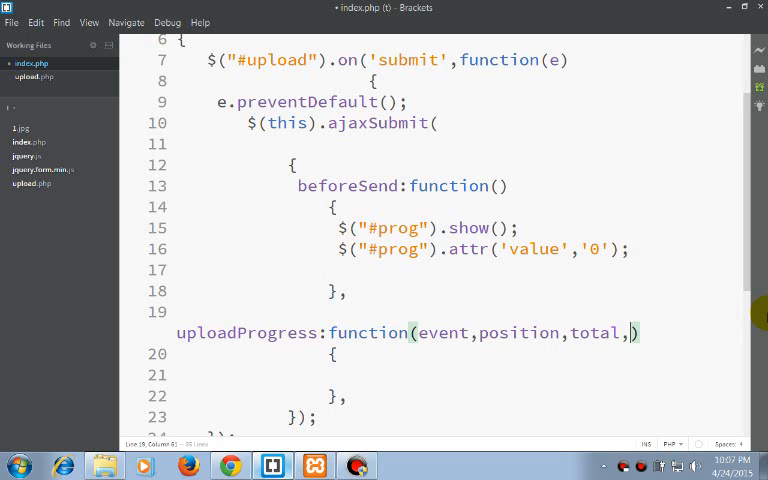
{"action": "type", "text": "percent"}
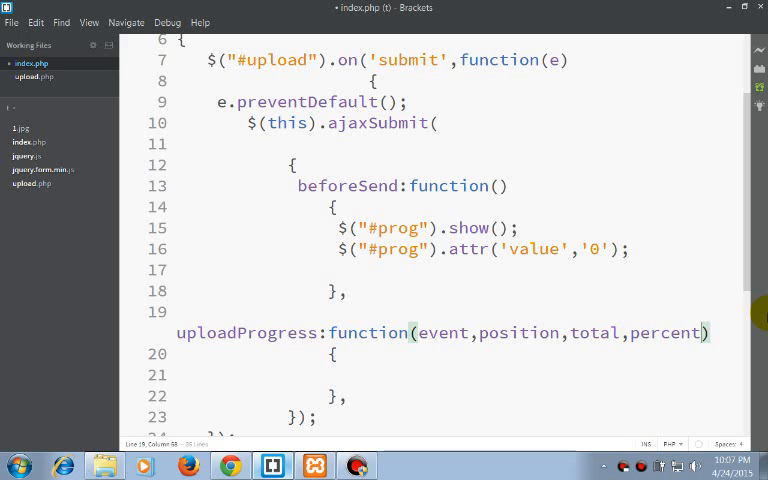
{"action": "type", "text": "Complete"}
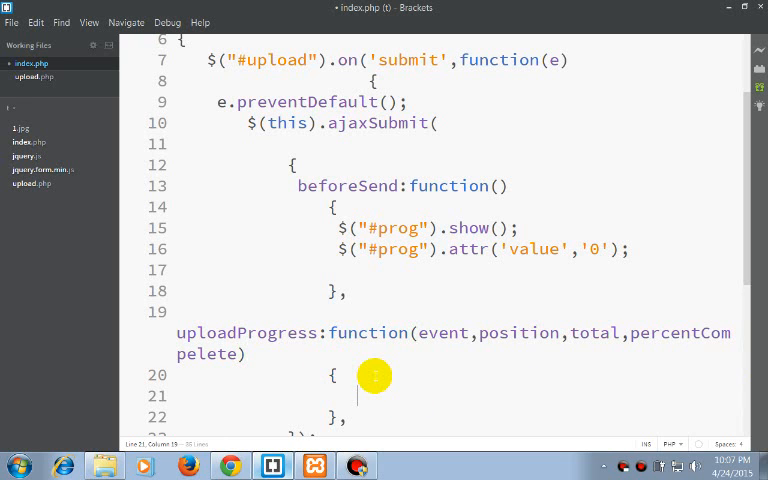
Inside uploadProgress, set $("#prog").attr('value',percentComplete);.
{"action": "type", "text": "()"}
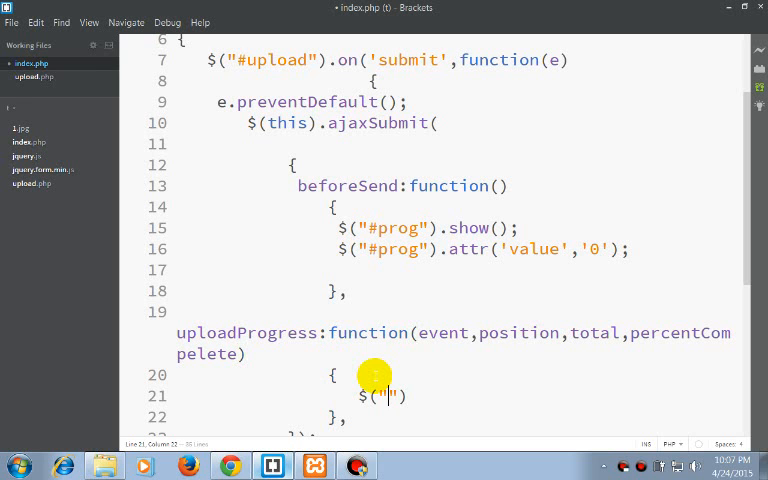
{"action": "type", "text": "#prog"}
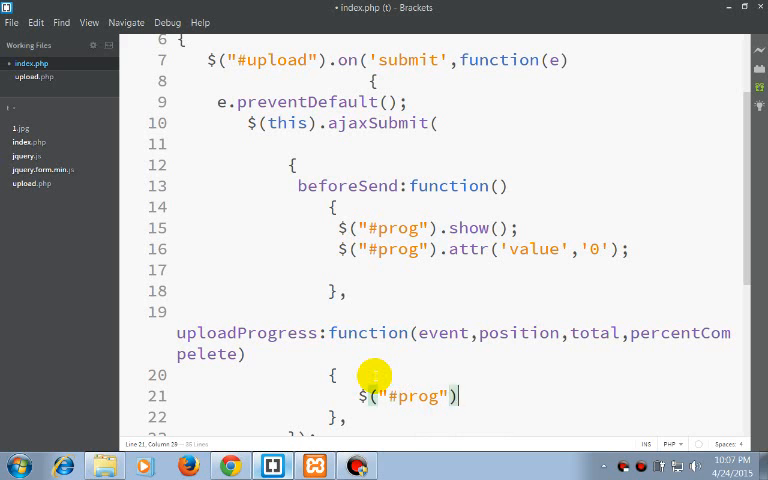
{"action": "type", "text": "."}
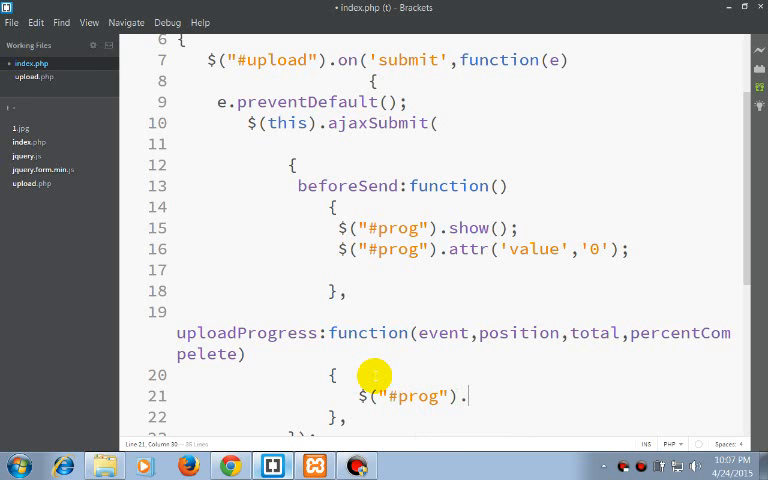
{"action": "type", "text": "at"}
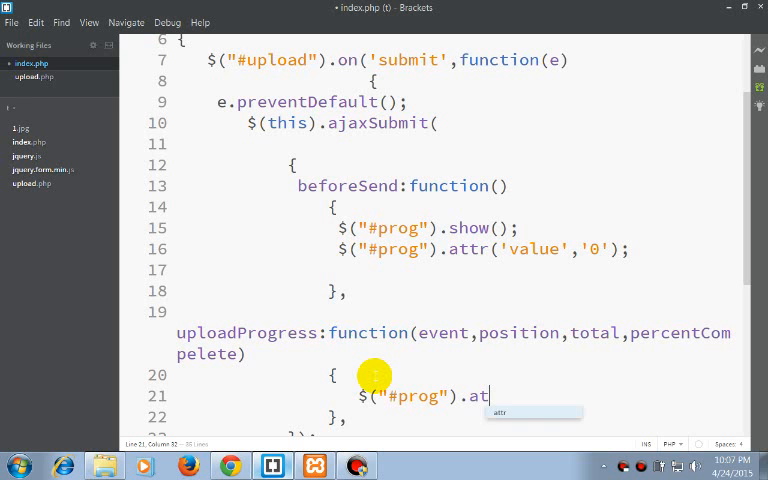
{"action": "type", "text": "rr"}
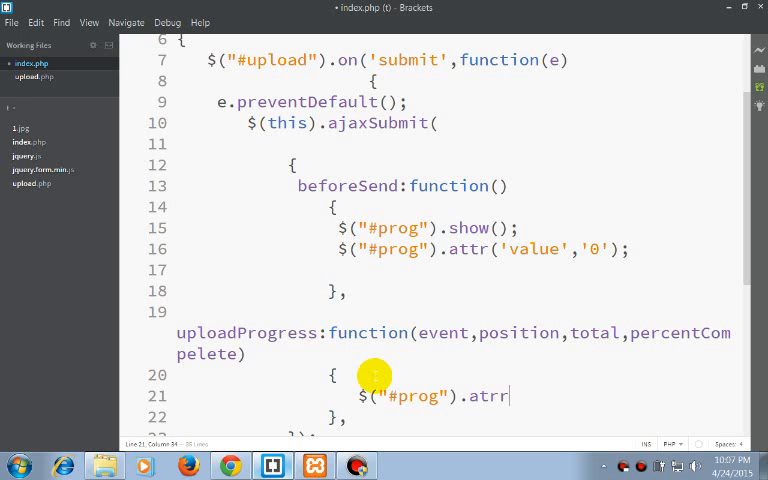
{"action": "key", "text": "Backspace"}
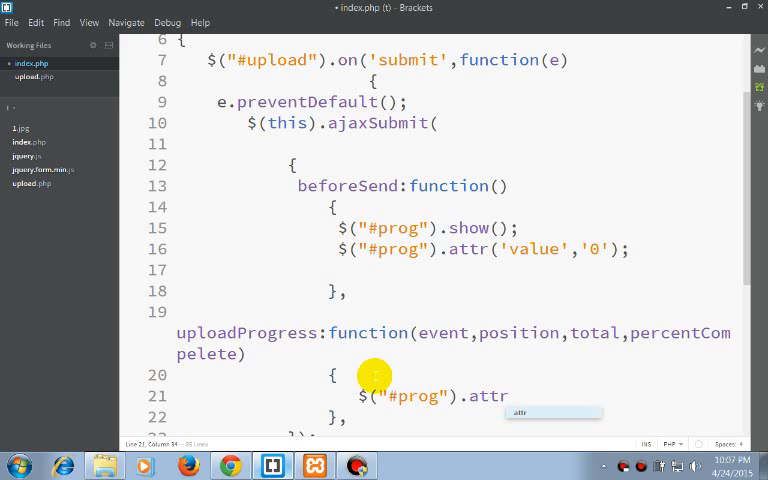
{"action": "type", "text": "('');"}
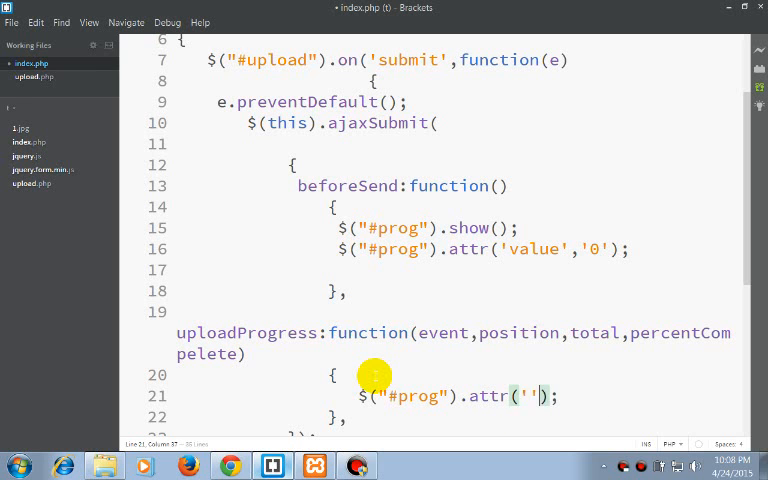
{"action": "type", "text": "value"}
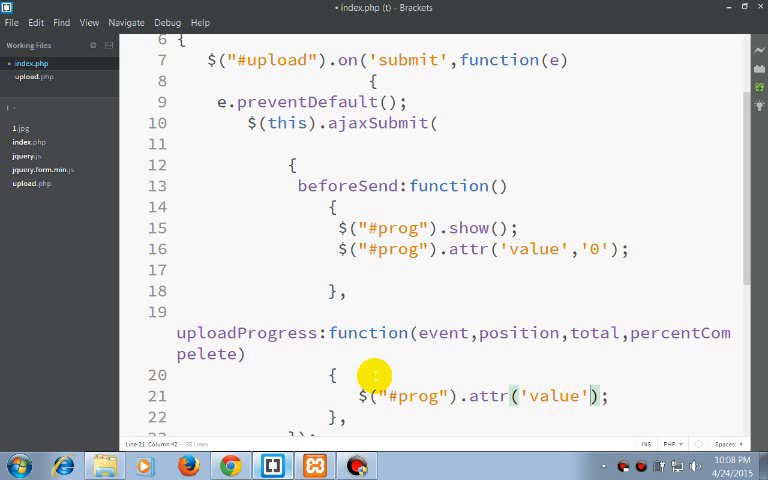
{"action": "type", "text": "percentCompelete"}
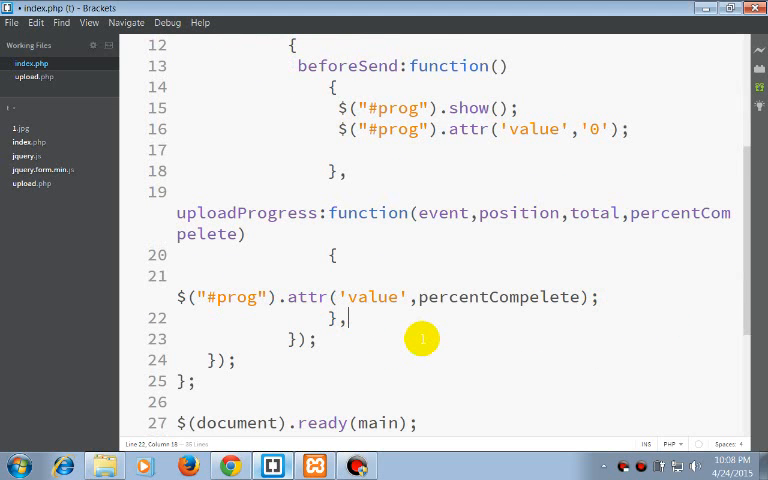
Add success:function(data){ $("#here").html(data); } to the ajaxSubmit options.
{"action": "type", "text": "success:"}
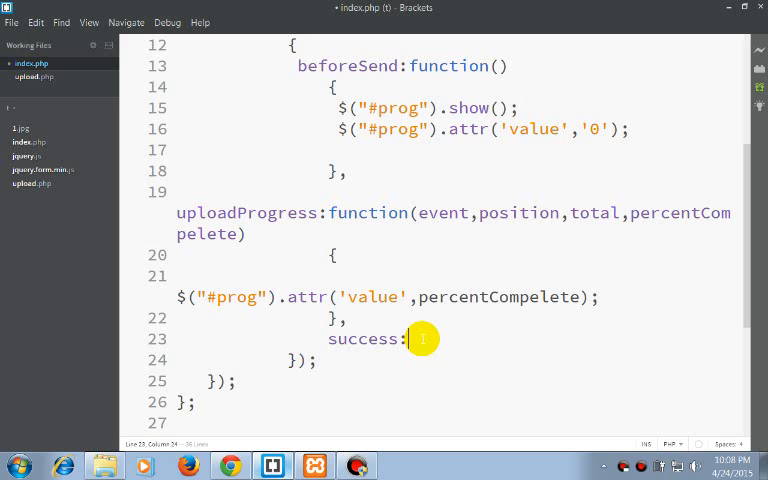
{"action": "type", "text": "function(d"}
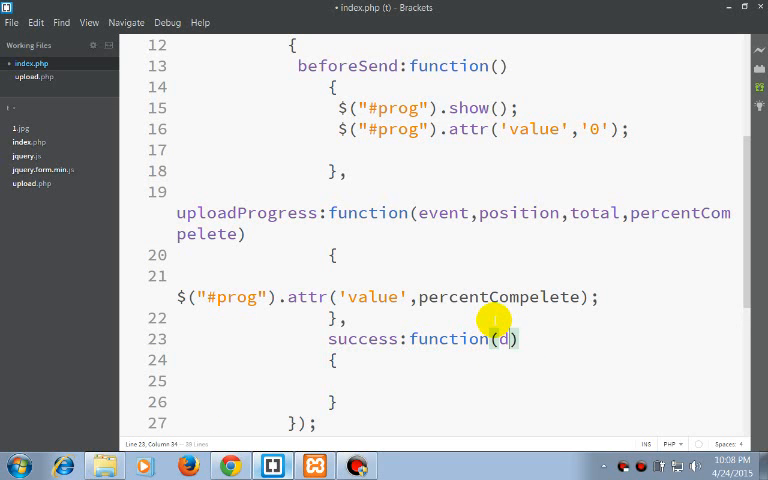
{"action": "type", "text": "ata)"}
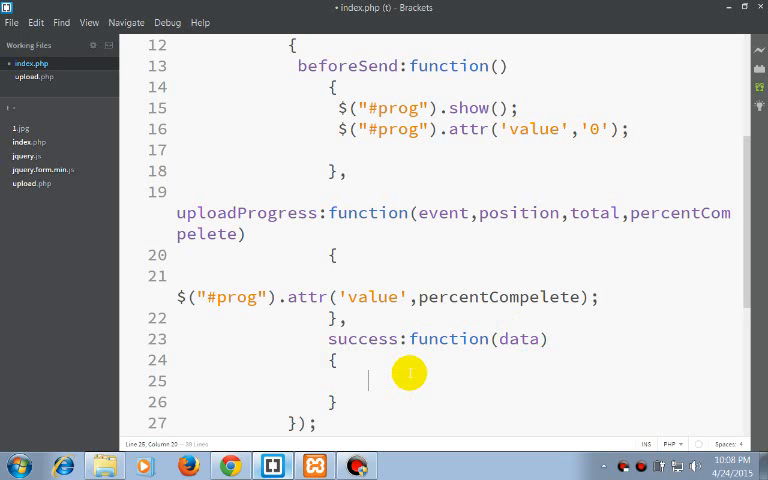
{"action": "type", "text": "$()"}
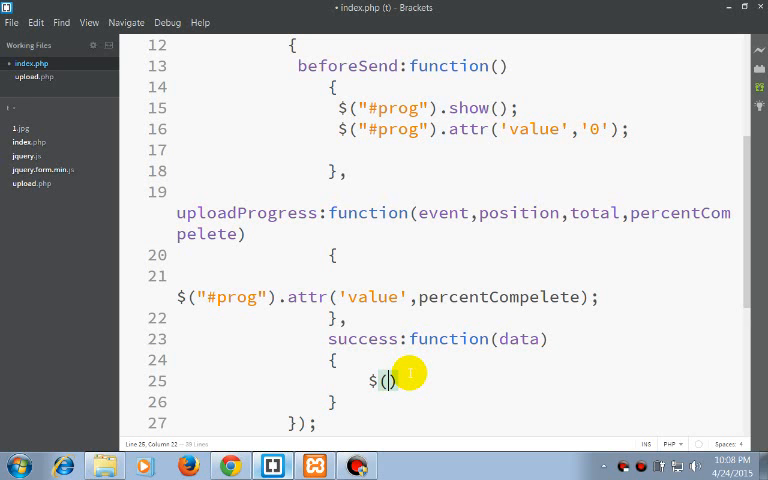
{"action": "type", "text": "\"#\""}
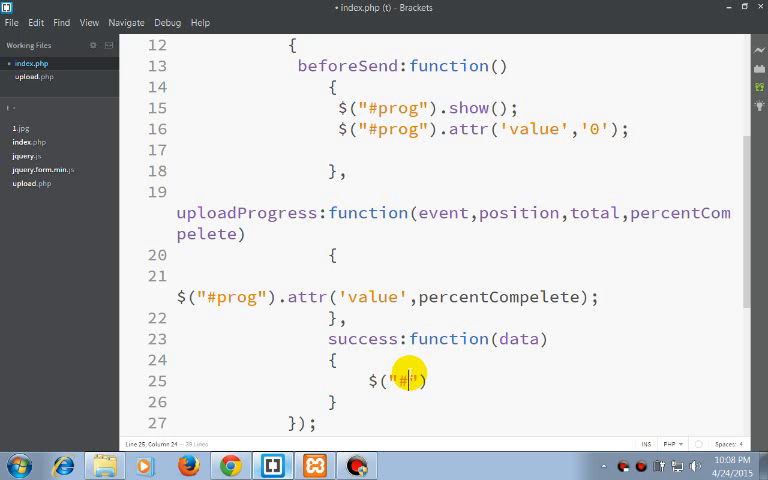
{"action": "type", "text": "here\")."}
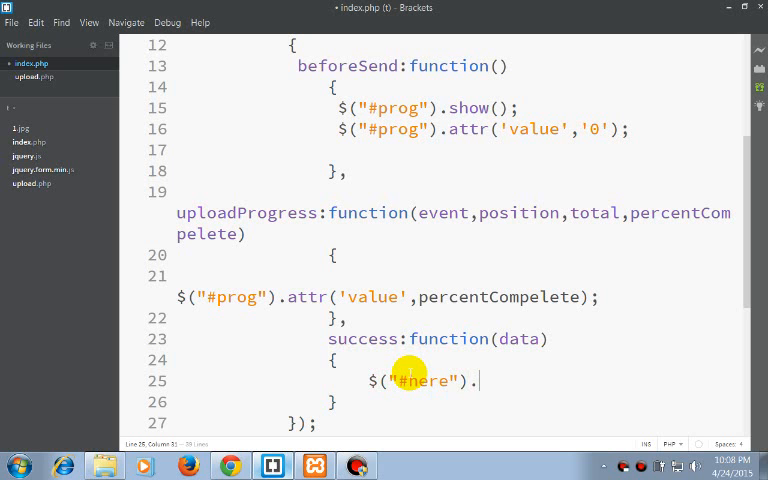
{"action": "type", "text": "html();"}
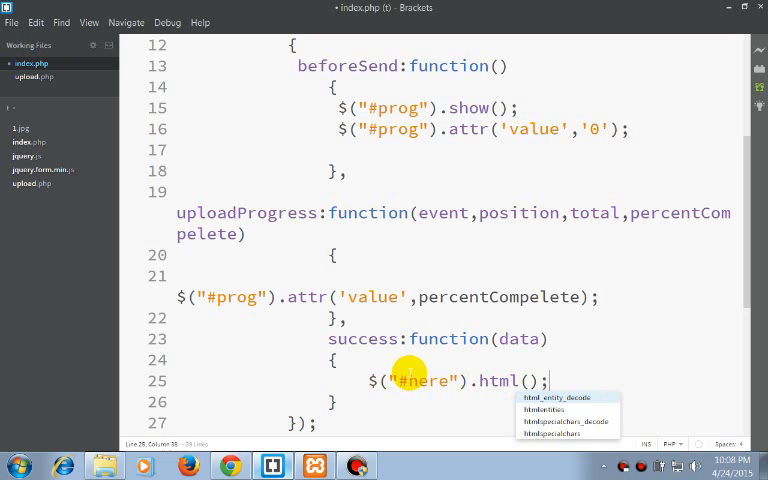
{"action": "type", "text": "data"}
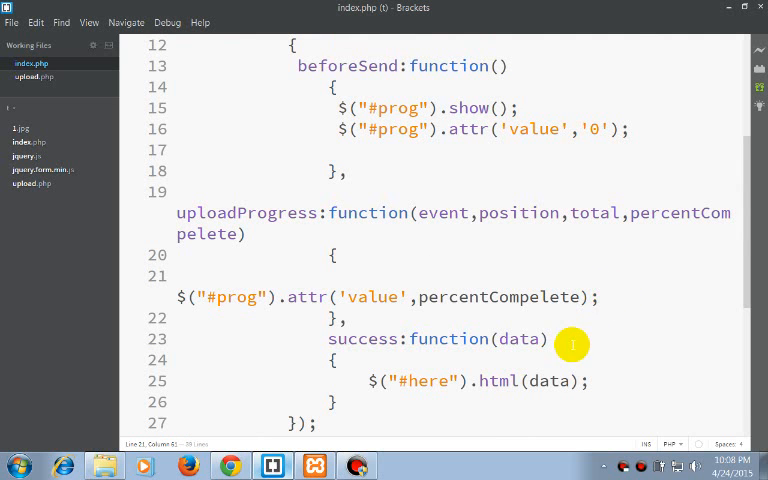
{"action": "scroll", "scroll_direction": "down", "scroll_amount": 3}
{"action": "type", "text": "<"}
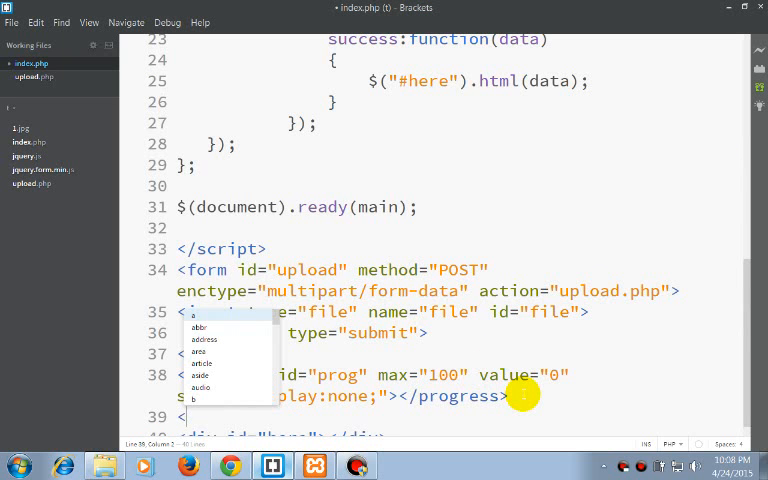
{"action": "key", "text": "Escape"}
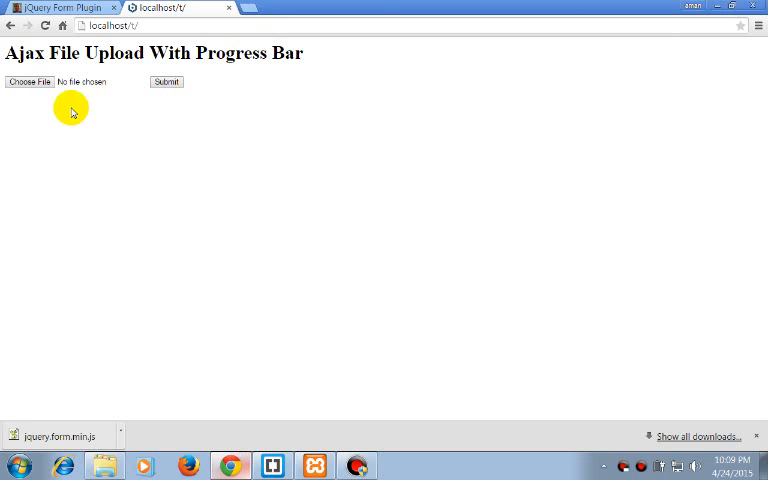
Choose 1.jpg in the upload form and submit it.
{"action": "left_click", "coordinate": [30, 82]}
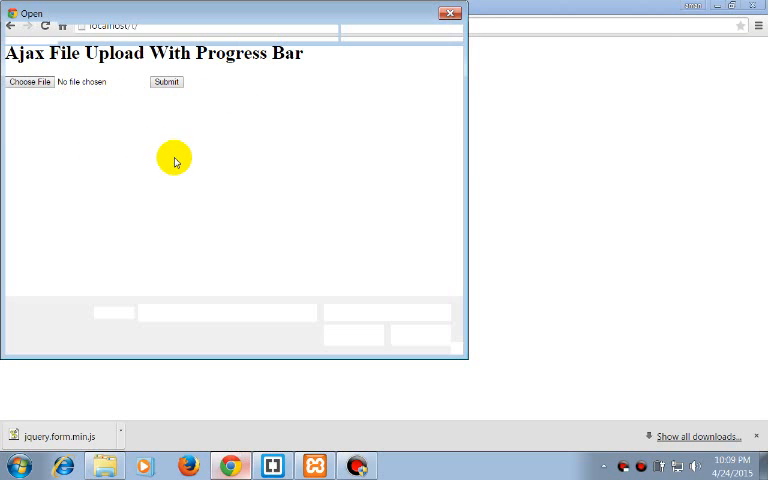
{"action": "left_click", "coordinate": [188, 216]}
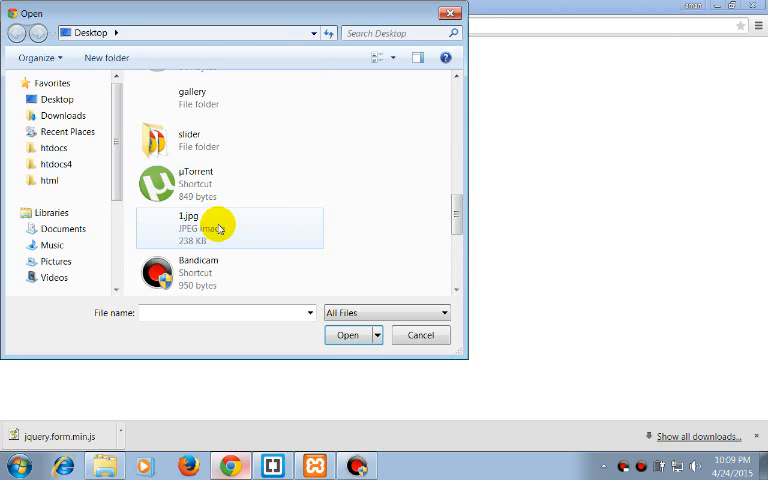
{"action": "left_click", "coordinate": [348, 334]}
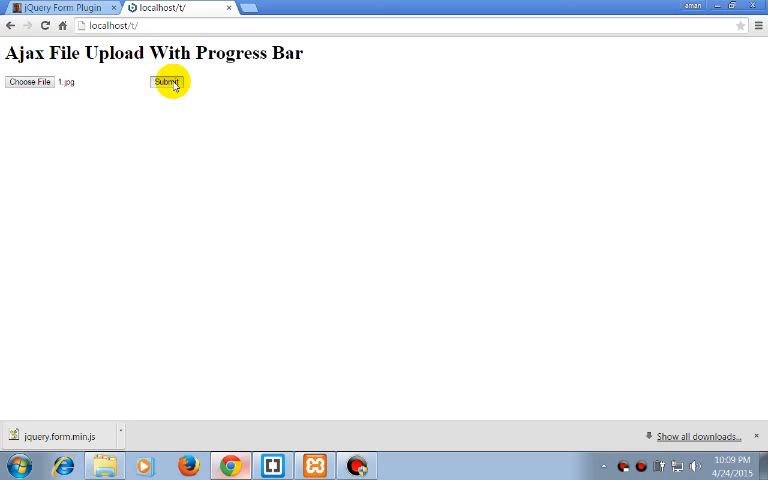
{"action": "left_click", "coordinate": [166, 82]}
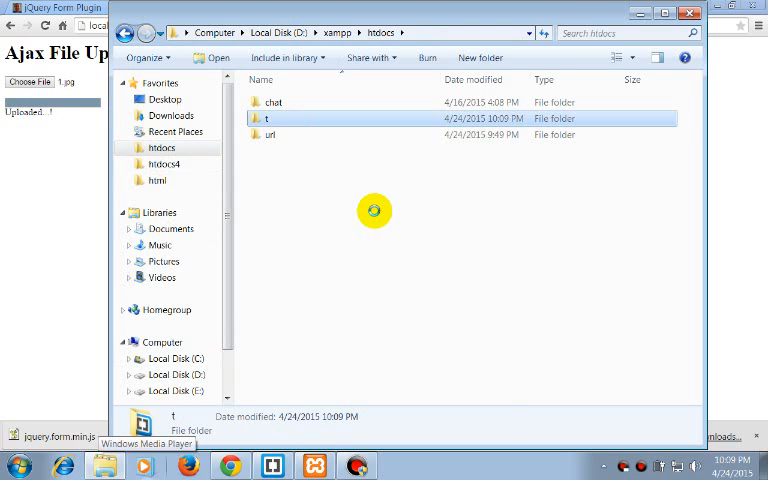
Check the upload in the htdocs folder, then choose a larger video file and submit it.
{"action": "double_click", "coordinate": [264, 118]}
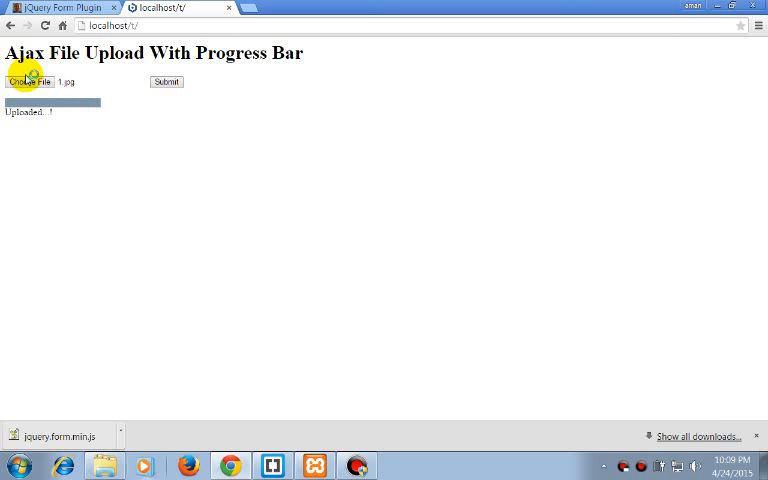
{"action": "mouse_move", "coordinate": [40, 88]}
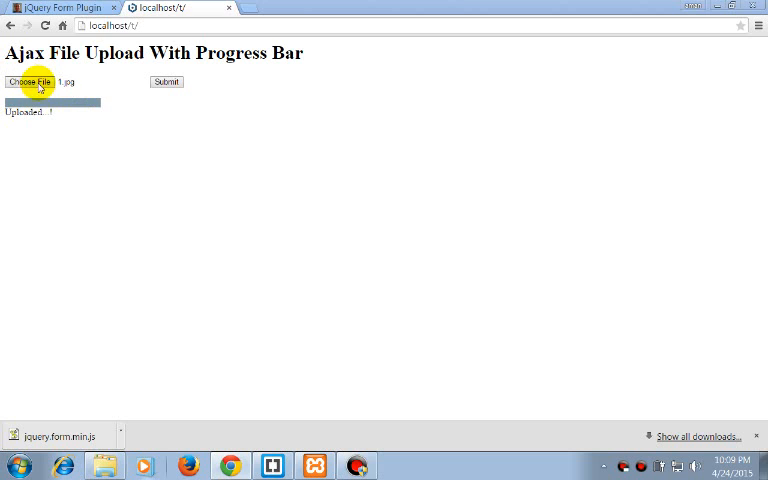
{"action": "left_click", "coordinate": [36, 82]}
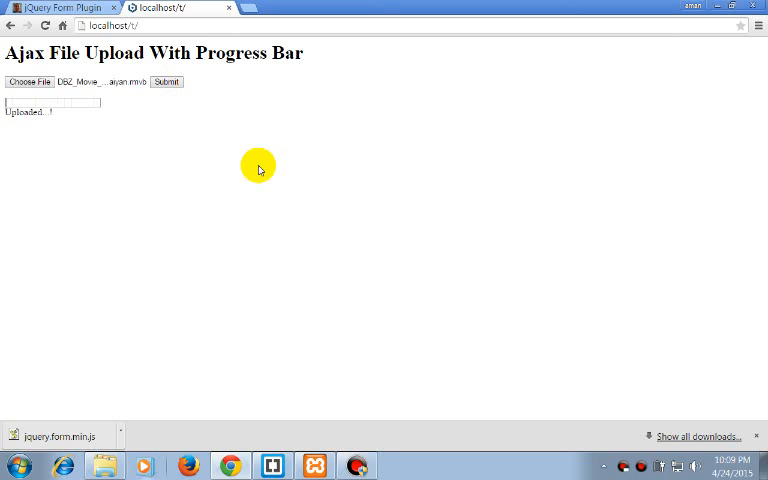
{"action": "mouse_move", "coordinate": [12, 104]}
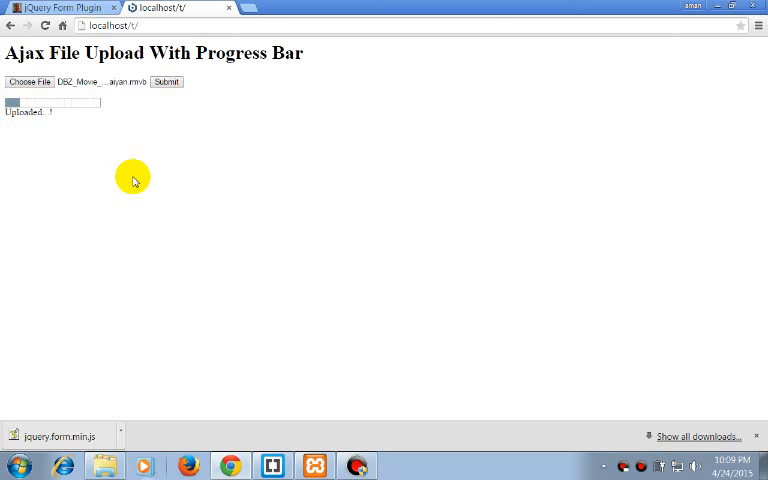
{"action": "left_click", "coordinate": [268, 462]}
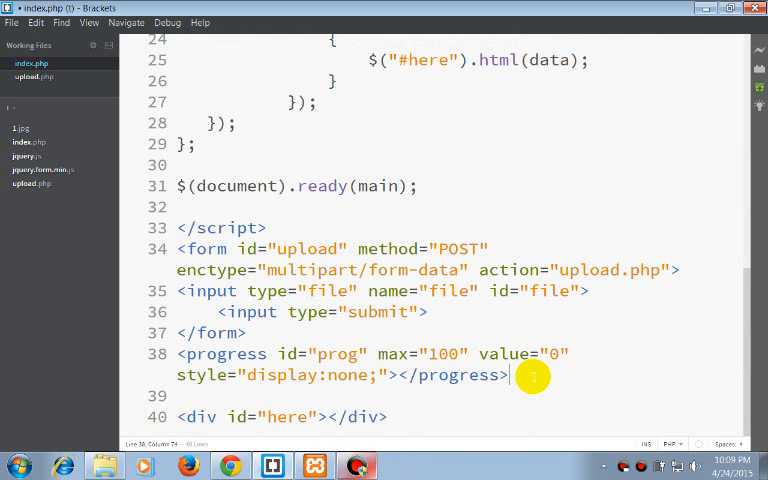
Add a <div id="percent"></div> element under the progress bar in index.php.
{"action": "type", "text": "<div"}
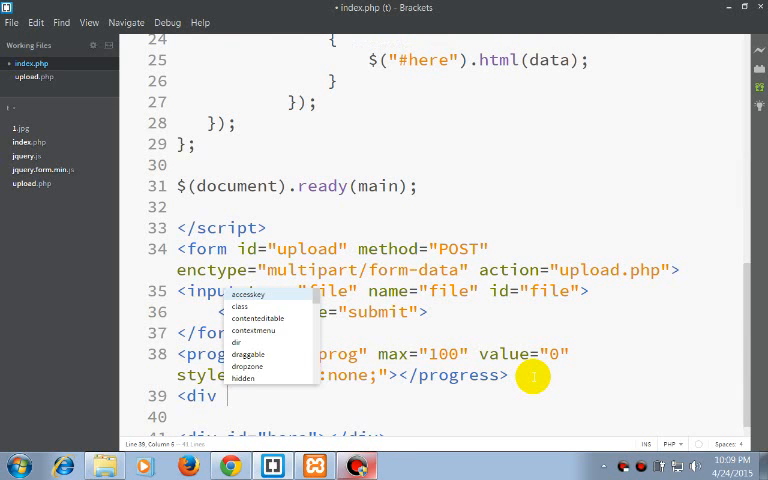
{"action": "type", "text": "id=\"p"}
{"action": "type", "text": "$(\""}
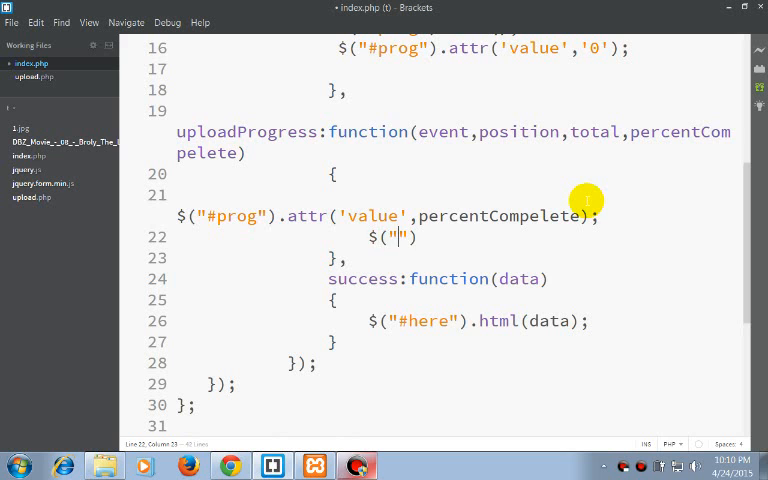
In uploadProgress, write $("#percent").html(percentComplete+'%'); and return to Chrome.
{"action": "type", "text": "#"}
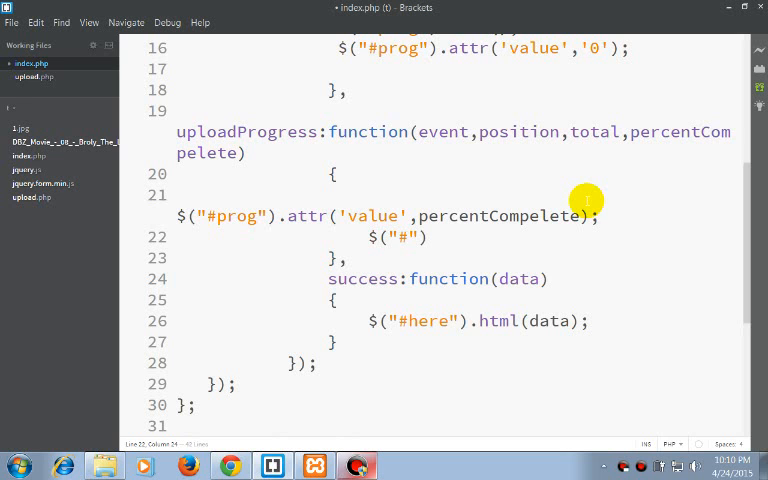
{"action": "type", "text": "percent"}
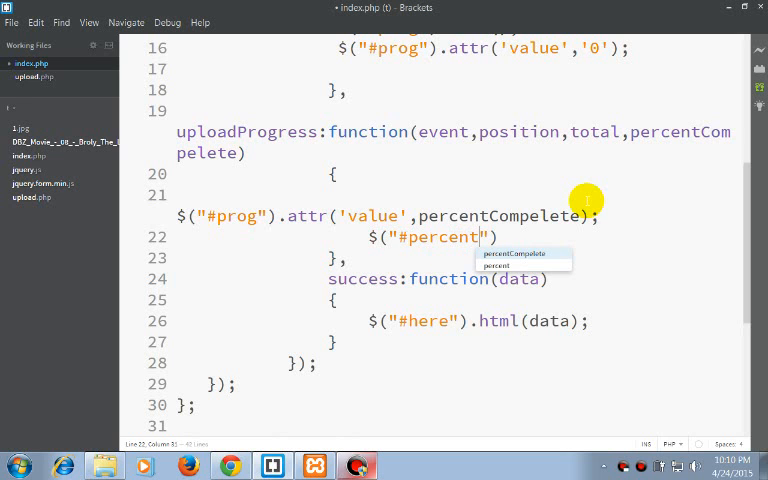
{"action": "type", "text": ".html("}
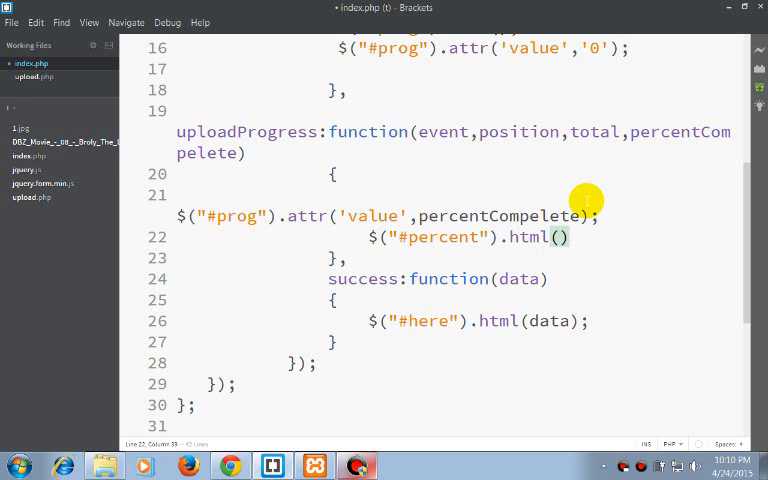
{"action": "type", "text": "pere"}
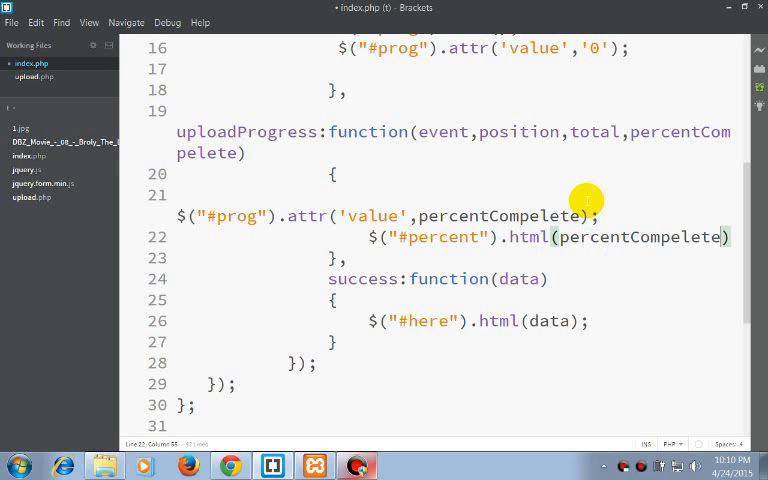
{"action": "type", "text": "+''"}
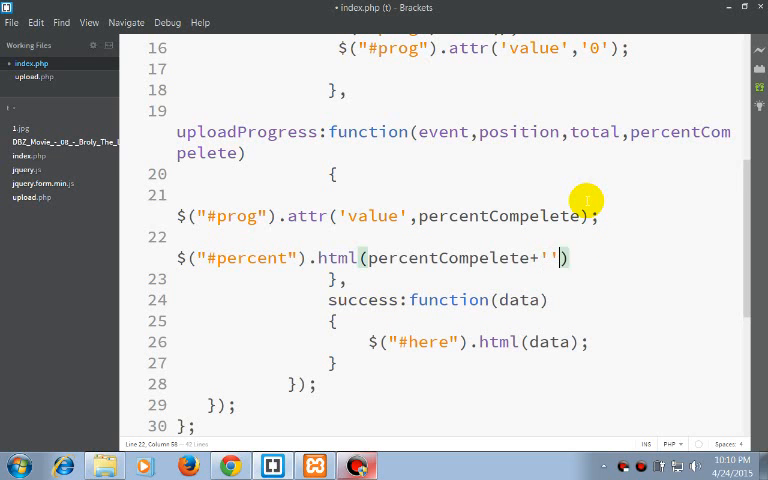
{"action": "type", "text": "%"}
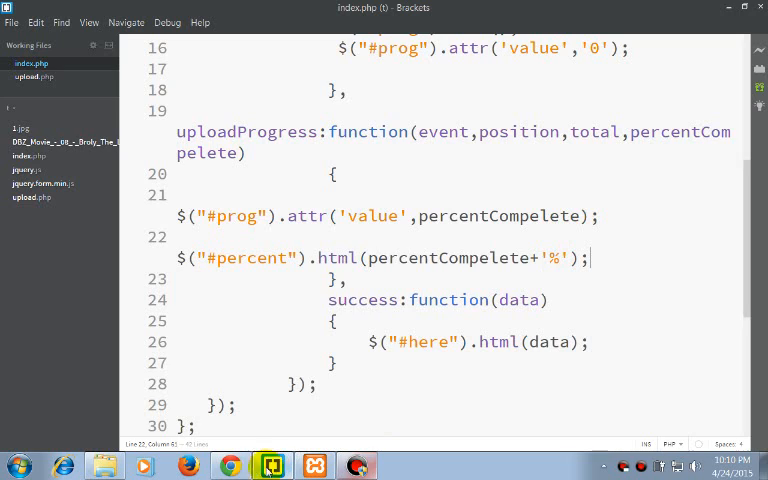
{"action": "left_click", "coordinate": [232, 464]}
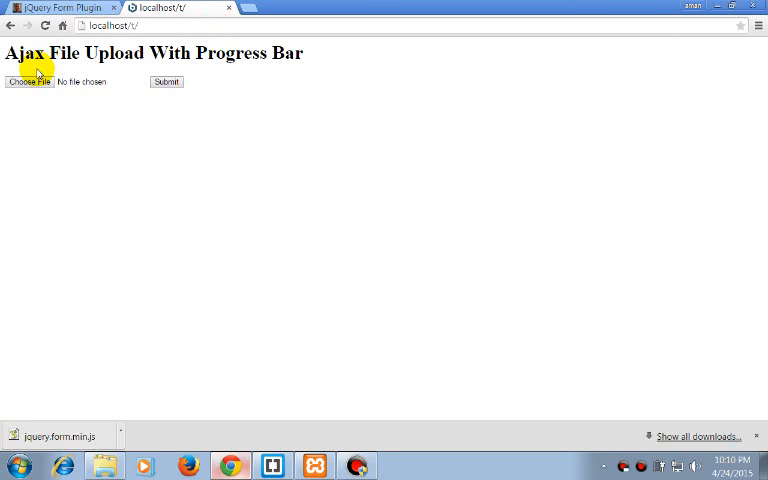
Upload the Movie12 video and watch the progress bar fill with a percentage beneath it.
{"action": "left_click", "coordinate": [32, 82]}
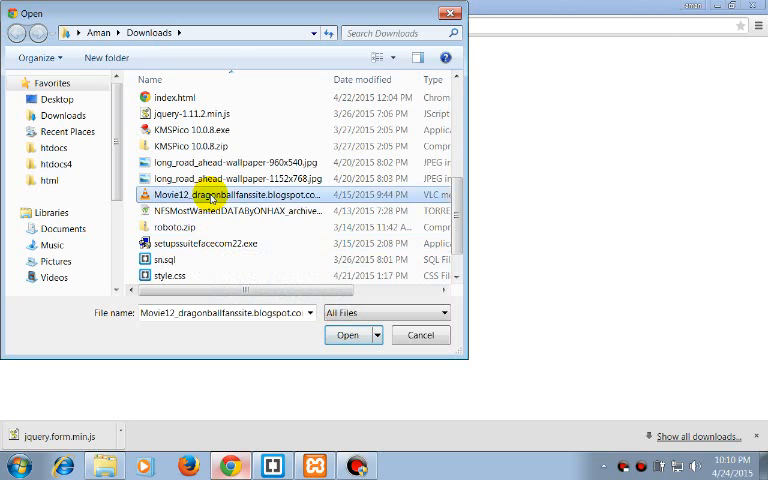
{"action": "left_click", "coordinate": [348, 336]}
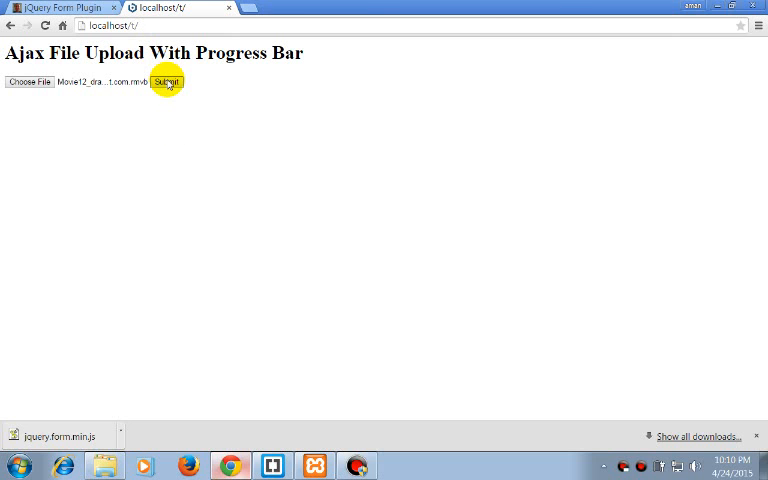
{"action": "left_click", "coordinate": [168, 82]}
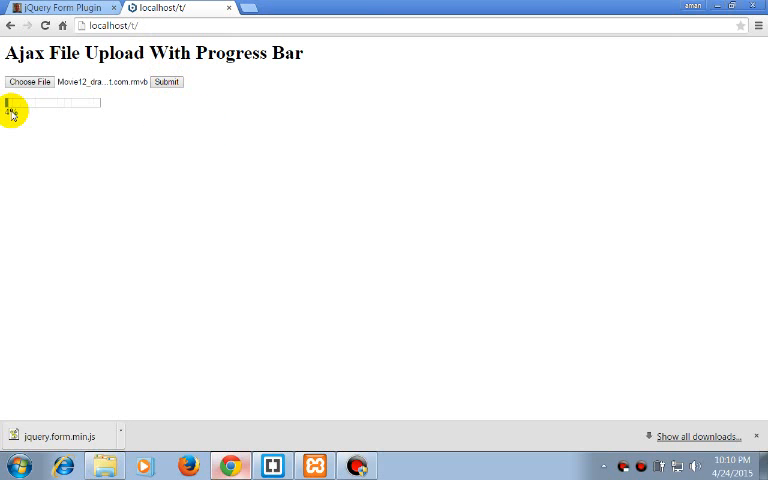
{"action": "left_click", "coordinate": [166, 82]}
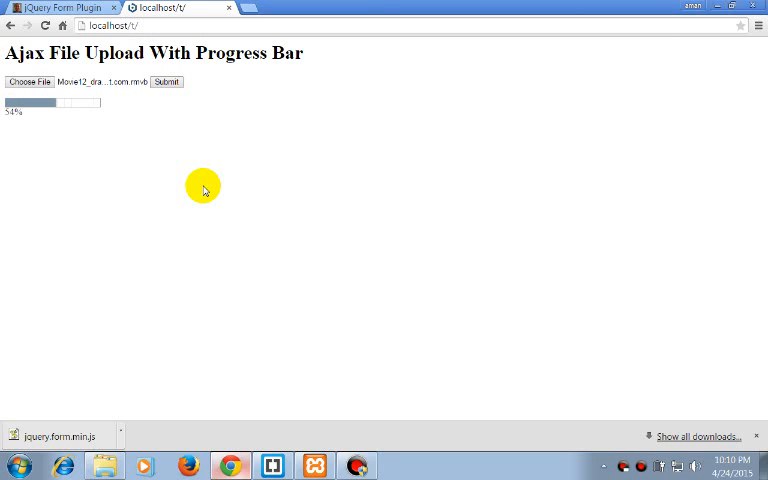
{"action": "mouse_move", "coordinate": [256, 350]}
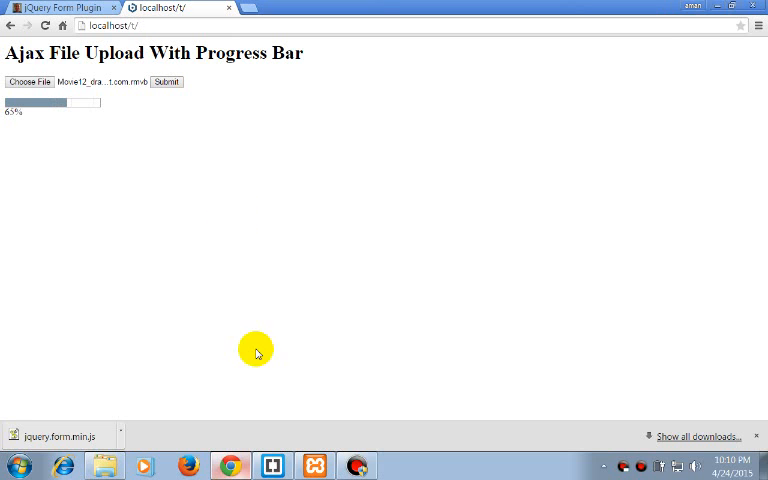